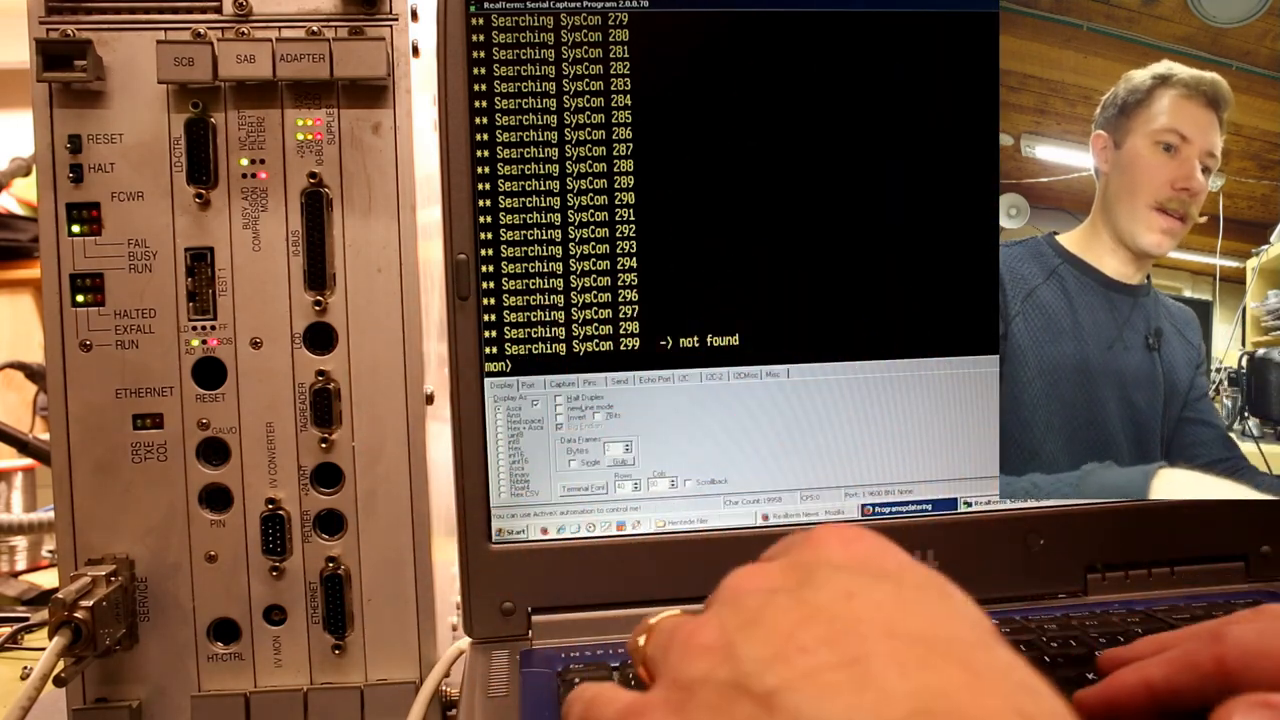
Start entering 'Sys' at the mon> prompt once the SysCon search reports not found.
{"action": "type", "text": "Sys"}
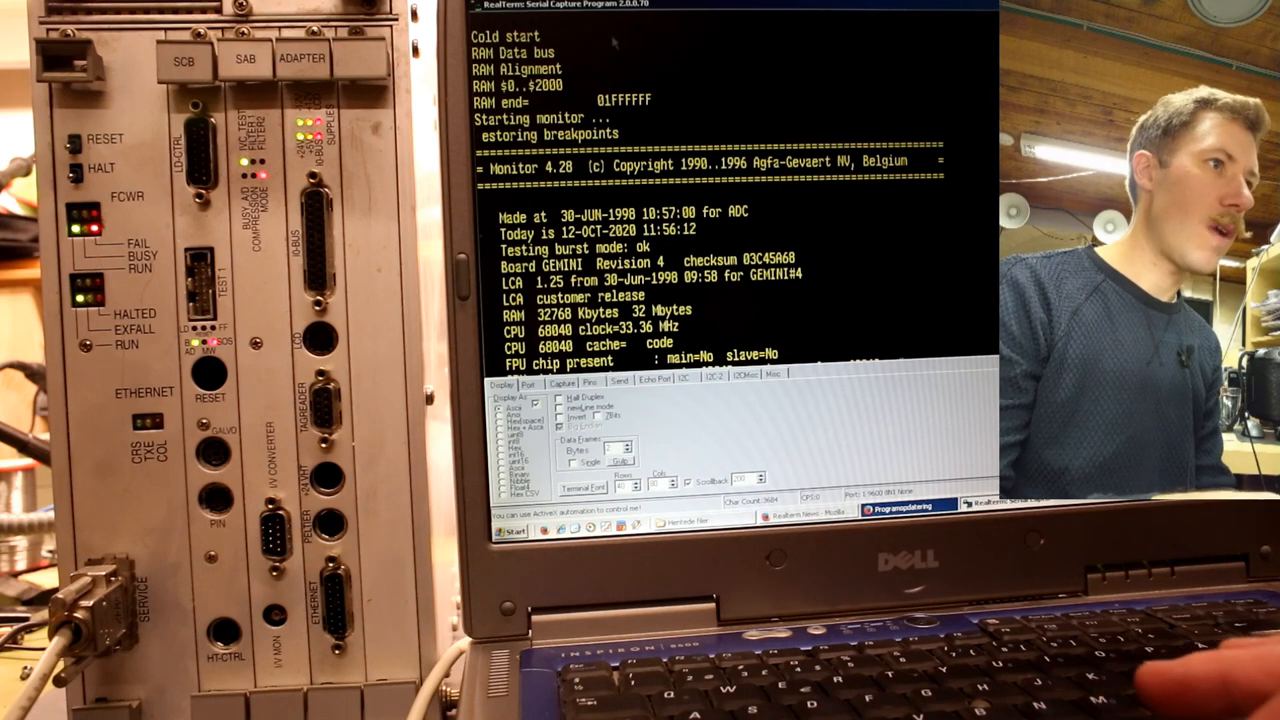
{"action": "mouse_move", "coordinate": [584, 110]}
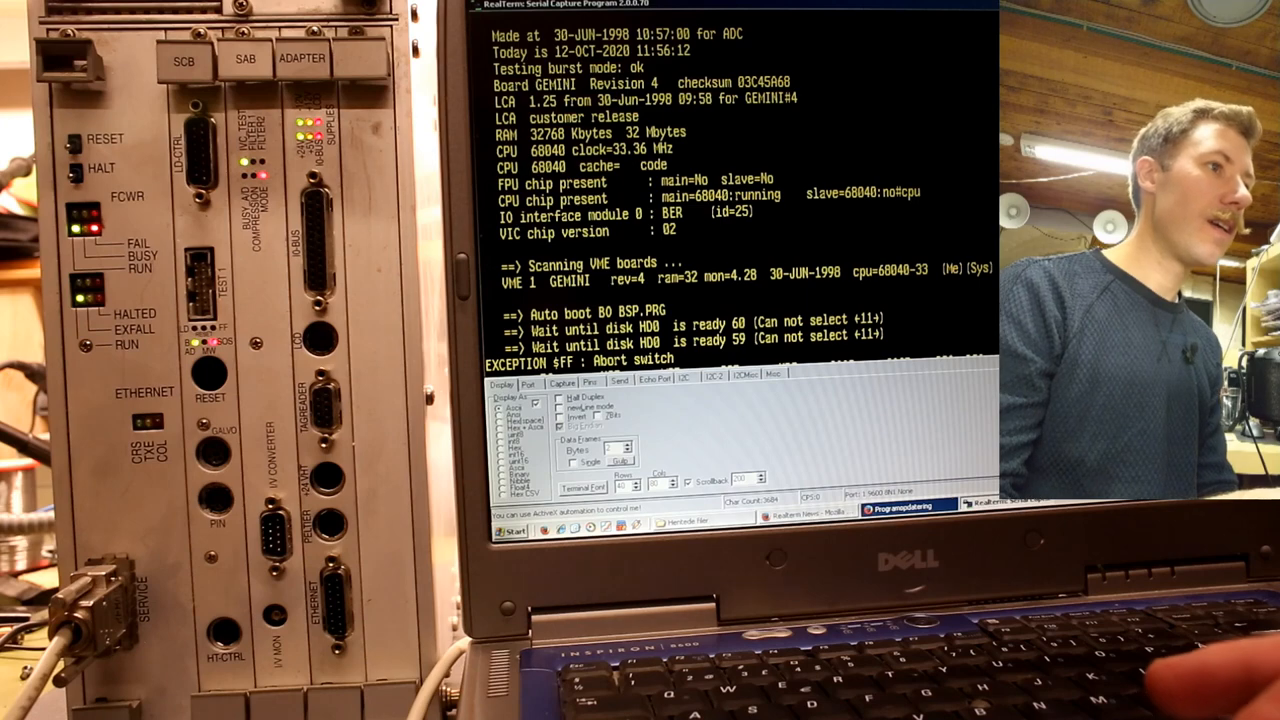
{"action": "scroll", "scroll_direction": "down", "scroll_amount": 3}
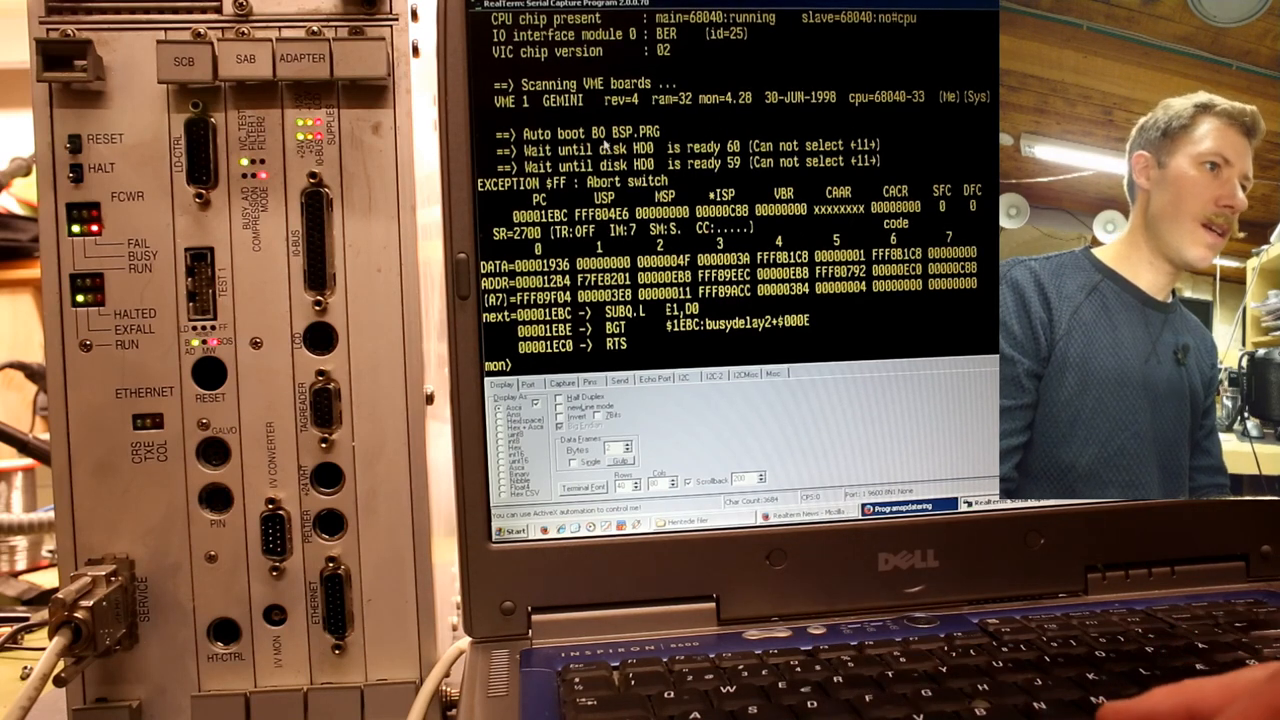
Query 'VME', 'VME 1' and 'VME ?' at the monitor; boards 2 and 1 reported not reachable.
{"action": "type", "text": "V"}
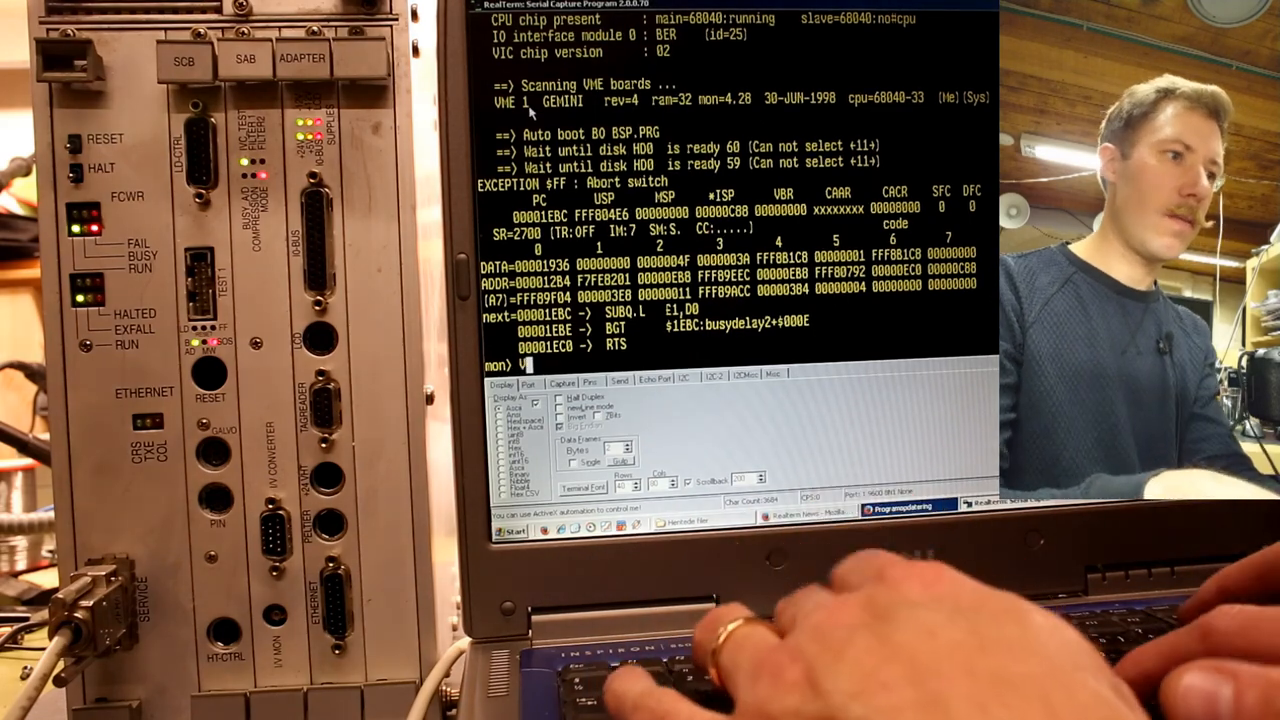
{"action": "type", "text": "VME"}
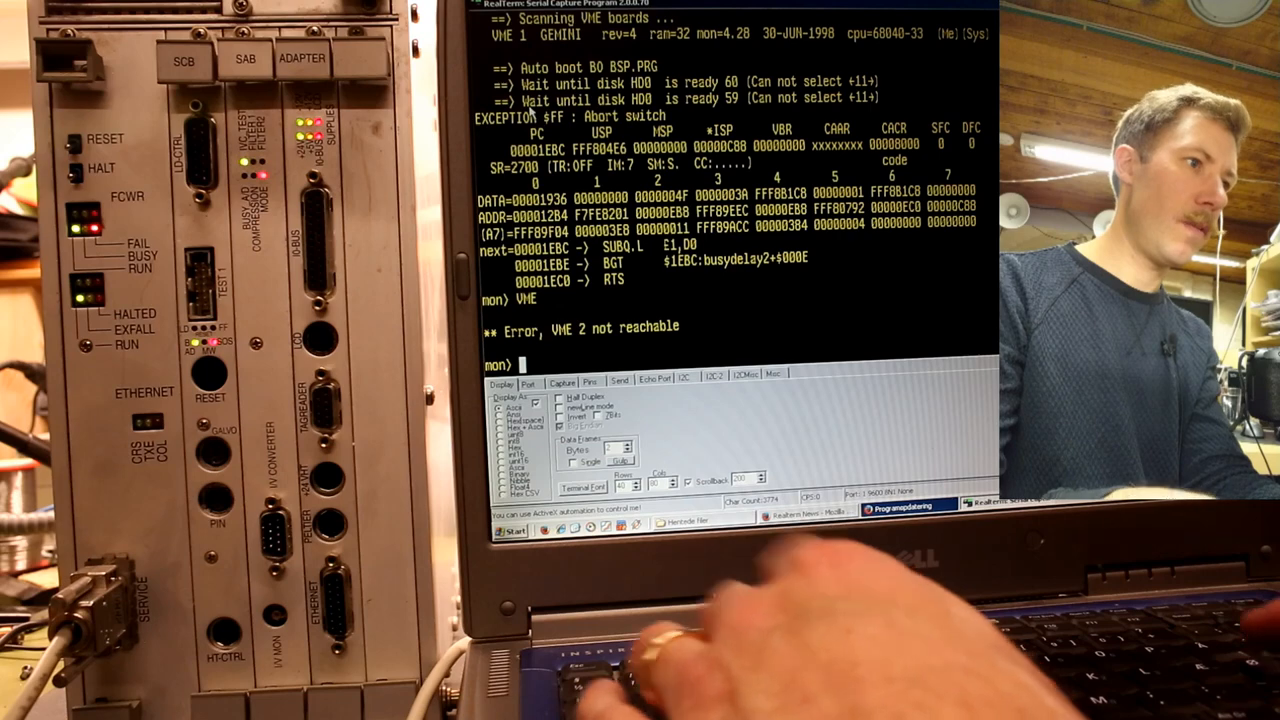
{"action": "type", "text": "VME 1"}
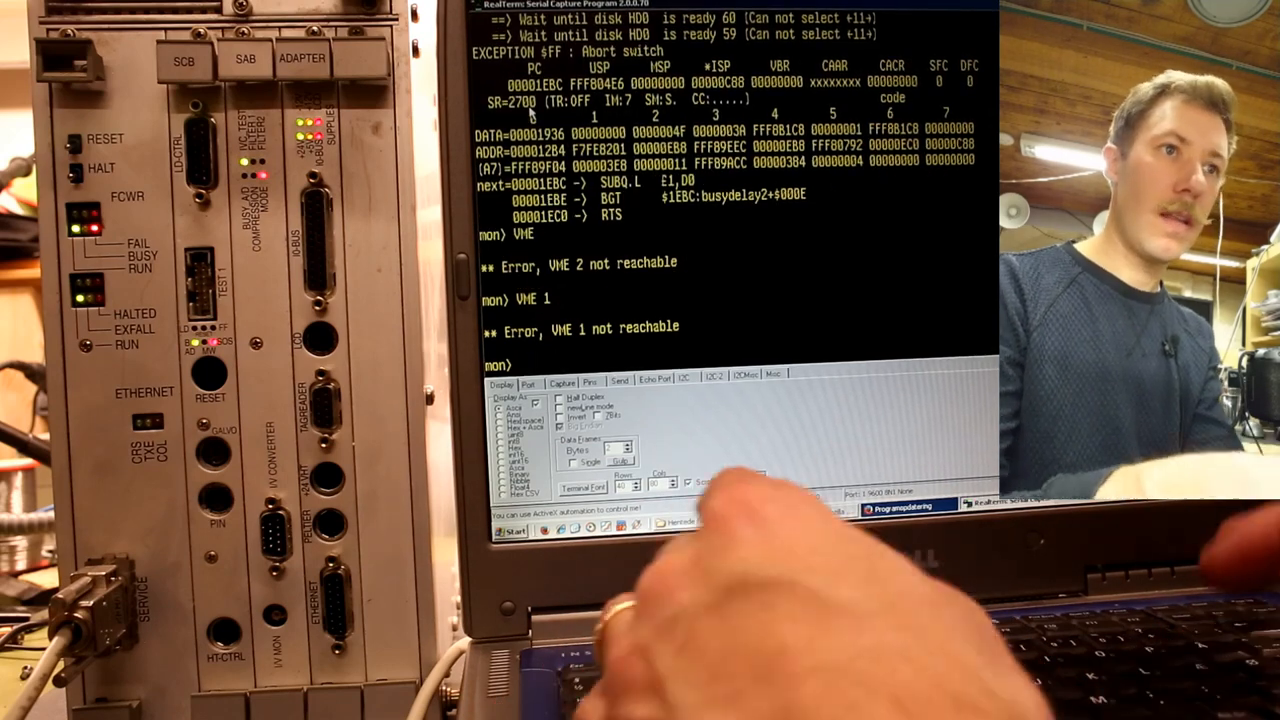
{"action": "type", "text": "VME ?"}
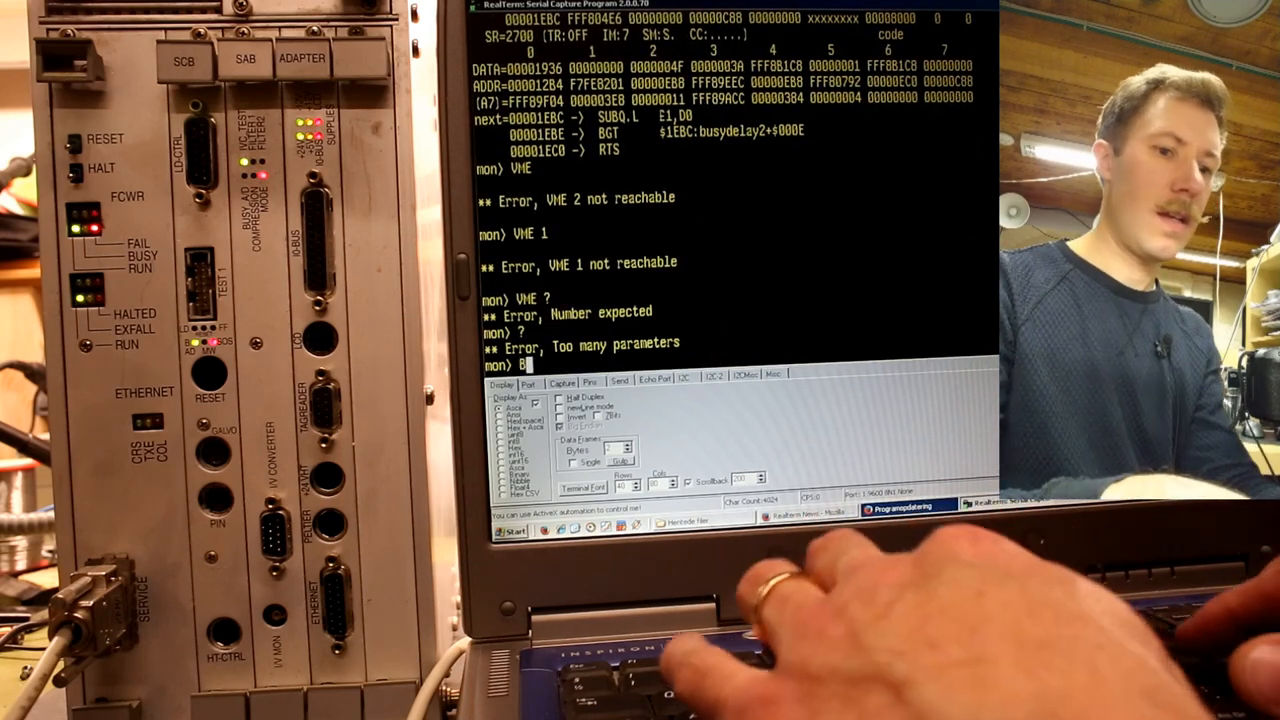
Enter 'BSP' and 'BSP.PRG' at the monitor, leading to a reset and boot from B0.
{"action": "type", "text": "BSP"}
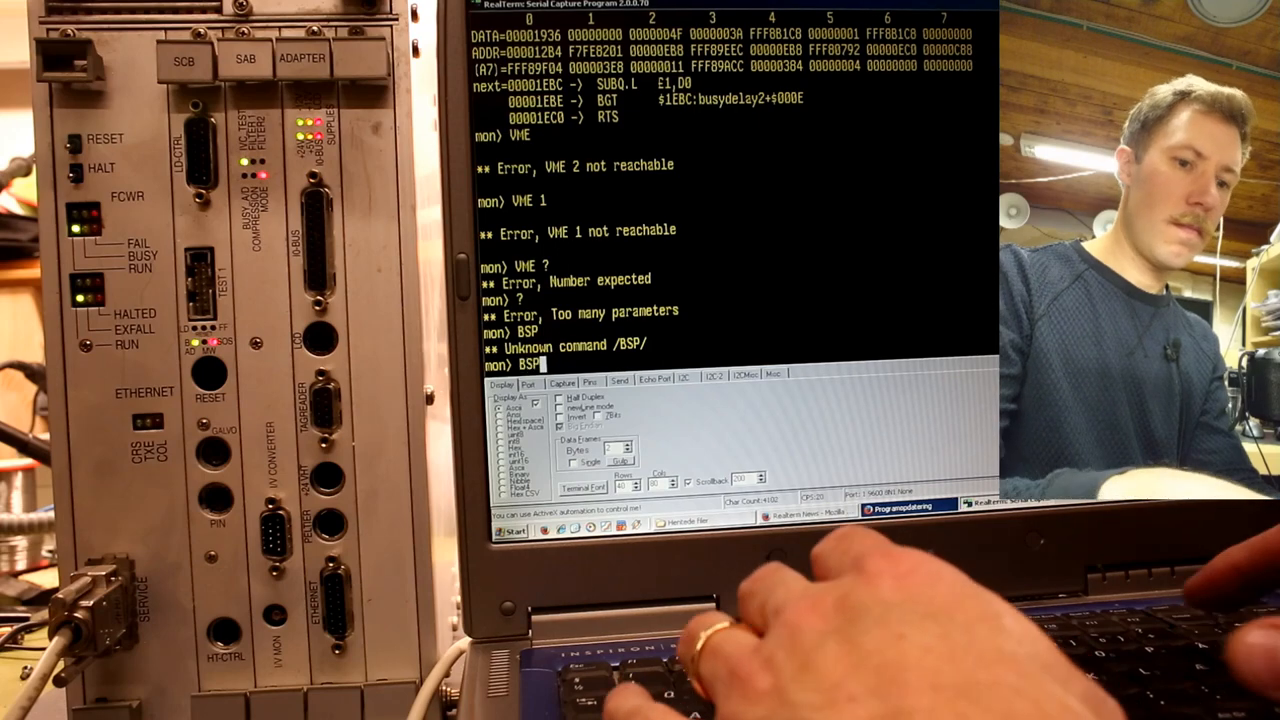
{"action": "type", "text": ".PRG"}
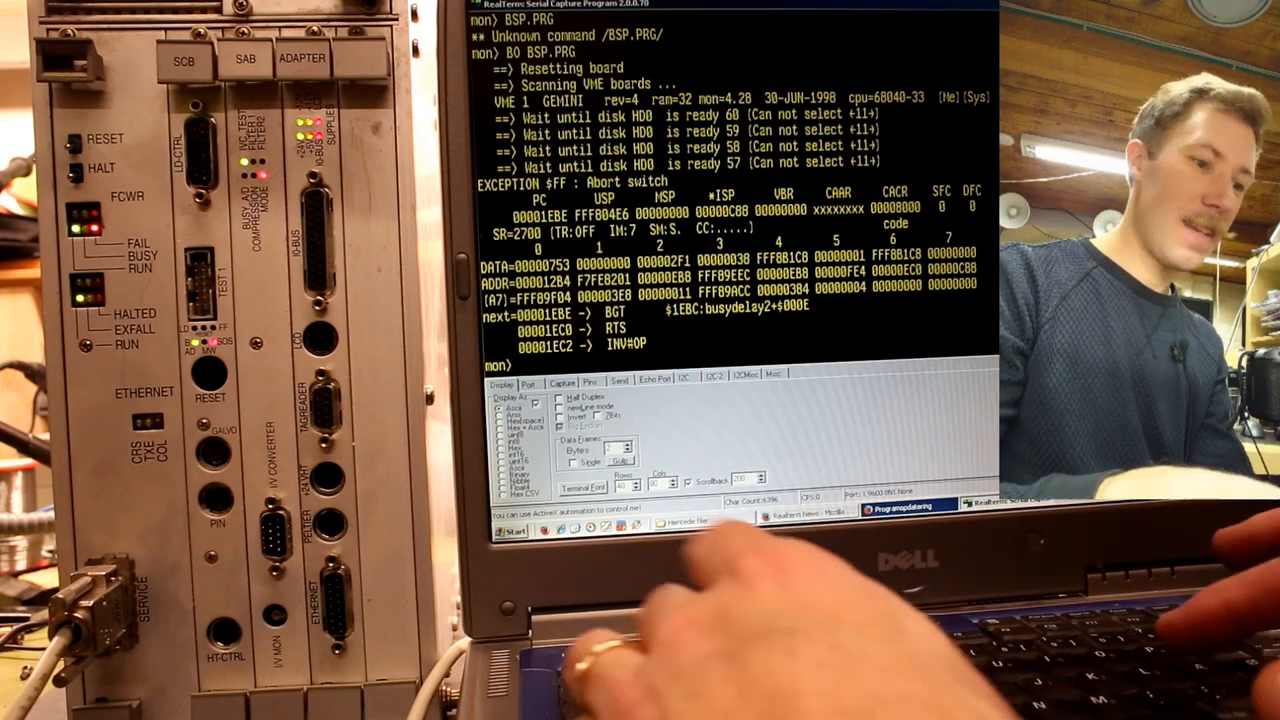
Query 'VME 1 GEMINI', 'VME 3' and start 'VME 4'; board 3 reported not reachable.
{"action": "type", "text": "VME 1 GEMINI"}
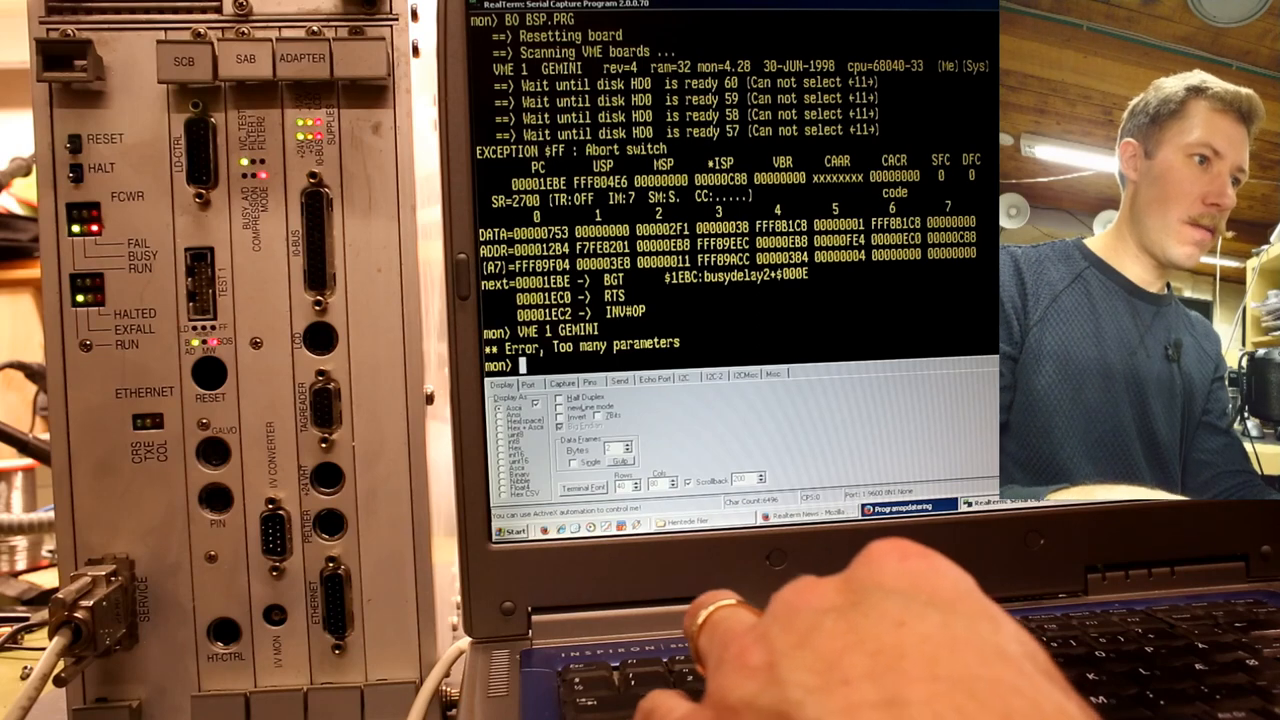
{"action": "type", "text": "VME 3"}
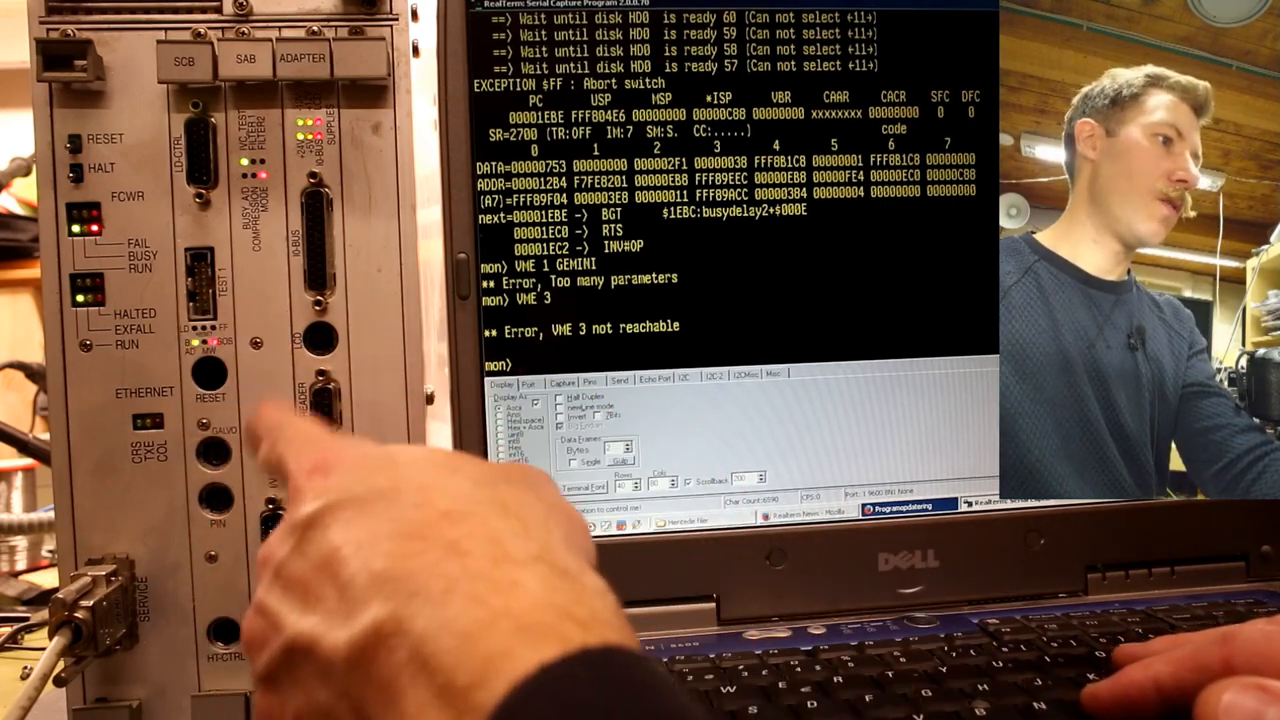
{"action": "type", "text": "VME 4"}
{"action": "type", "text": "PC"}
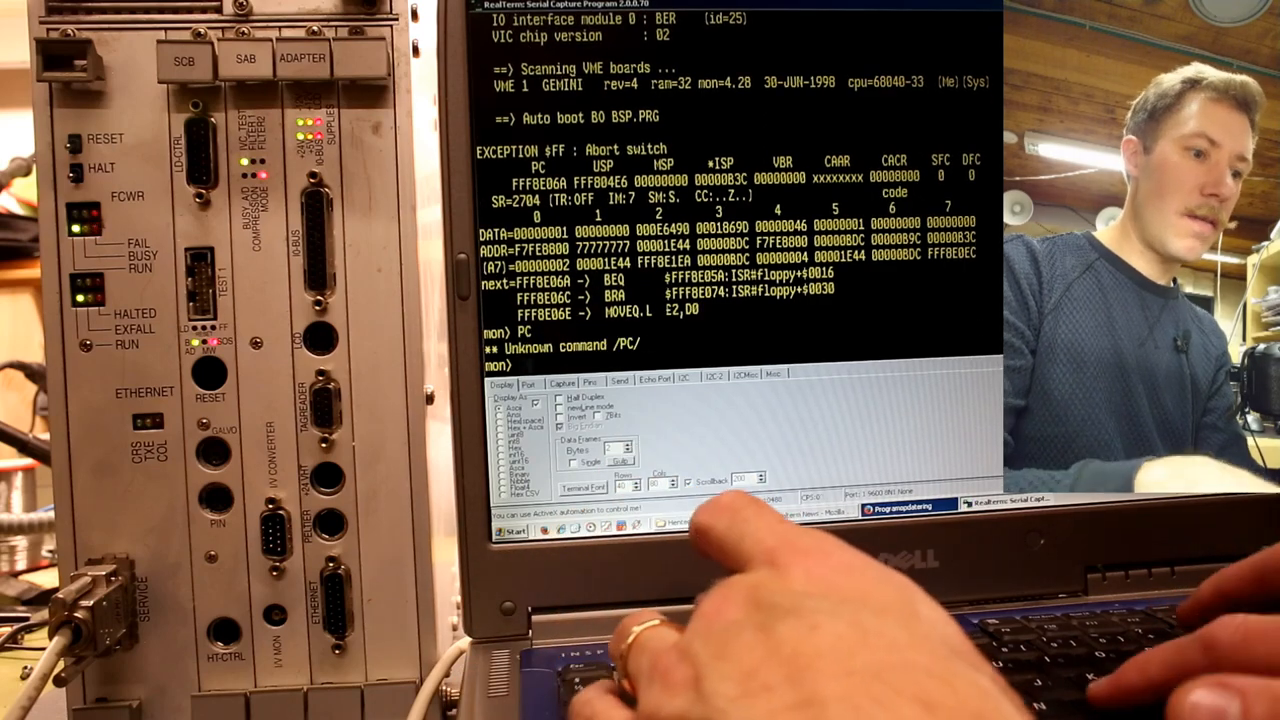
Start entering 'Sys' at the mon> prompt after PC and He were rejected.
{"action": "type", "text": "Sys"}
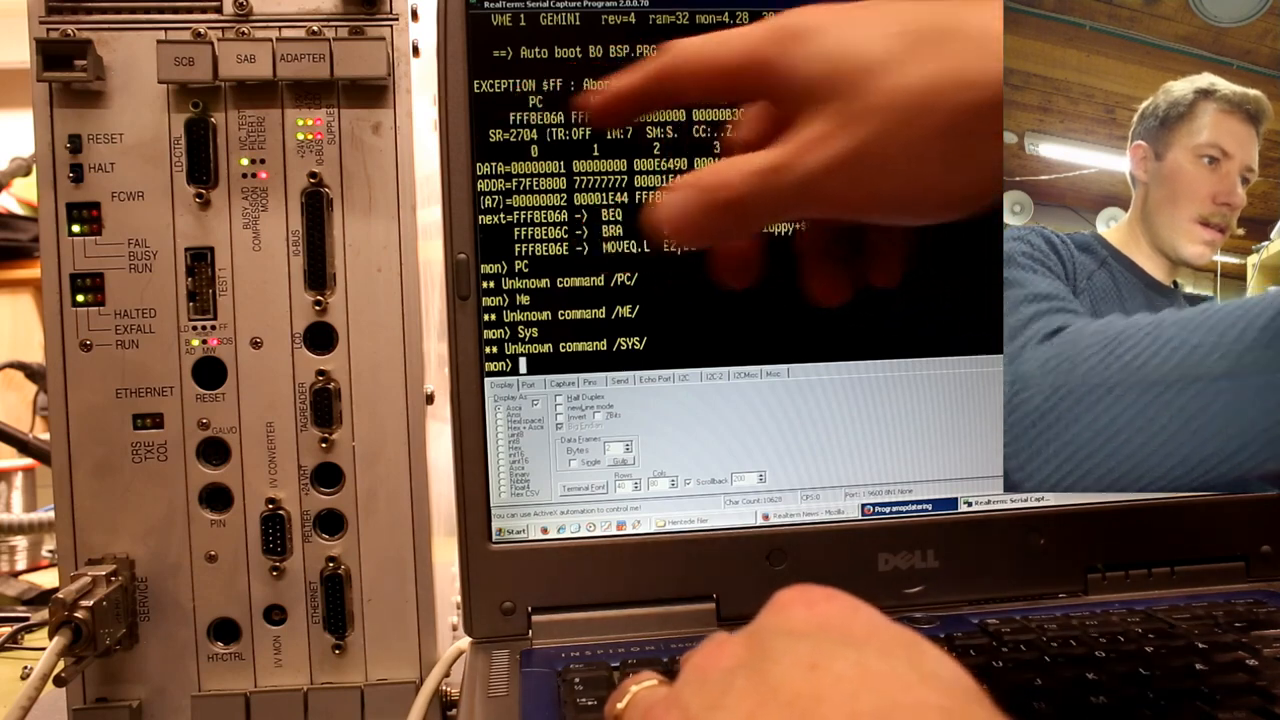
Enter 'C' at the monitor prompt before PC and SR are rejected as unknown.
{"action": "type", "text": "C"}
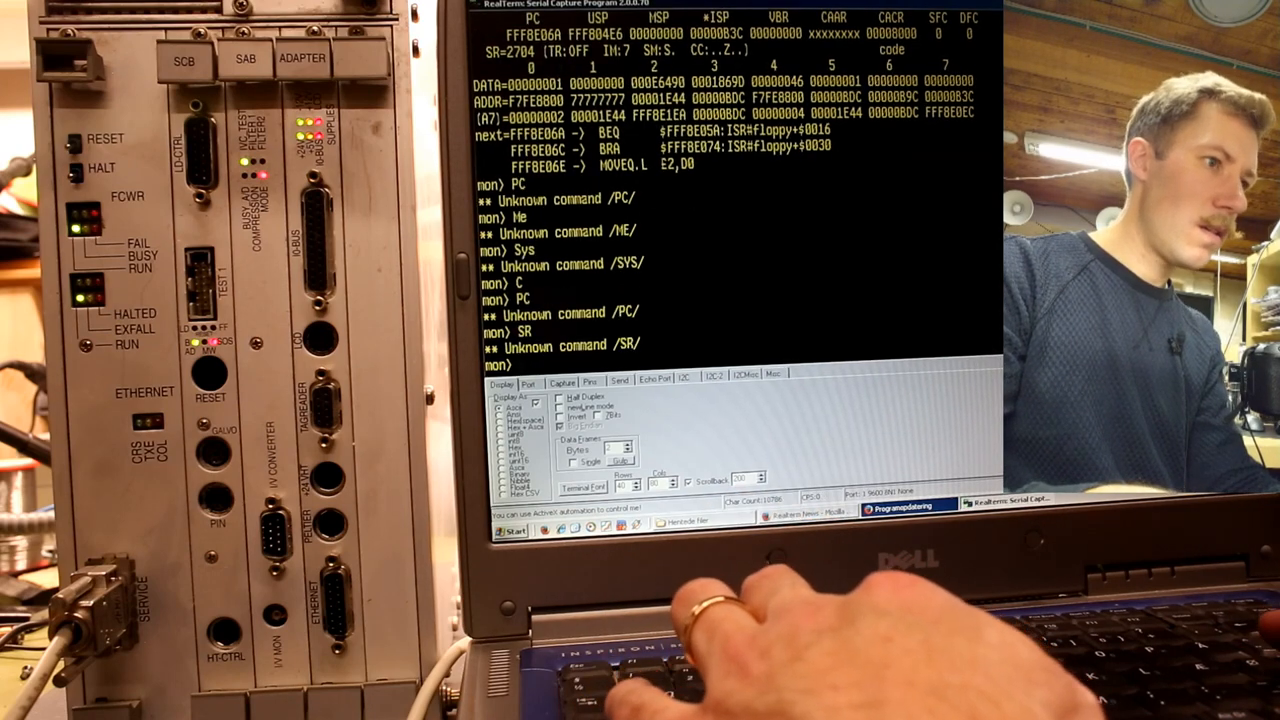
Trace one instruction with TR for a register dump, then try 'ISR', rejected as unknown.
{"action": "type", "text": "TR"}
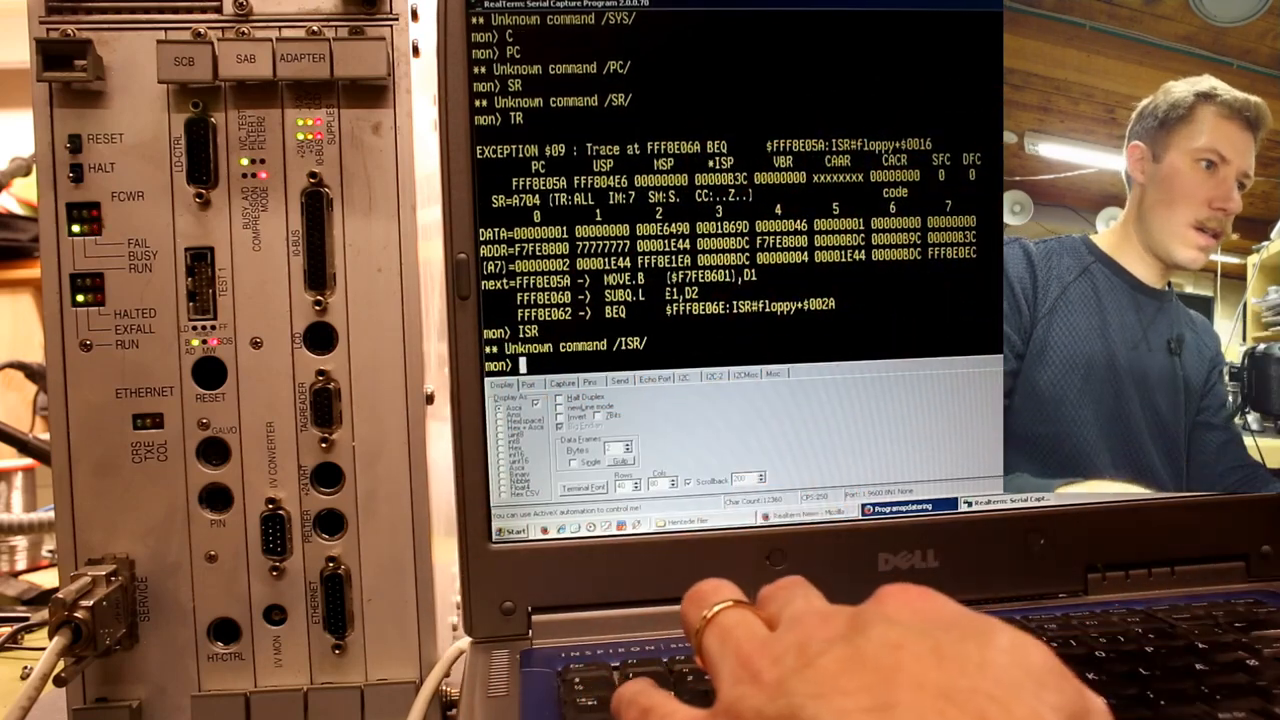
{"action": "type", "text": "ISRE"}
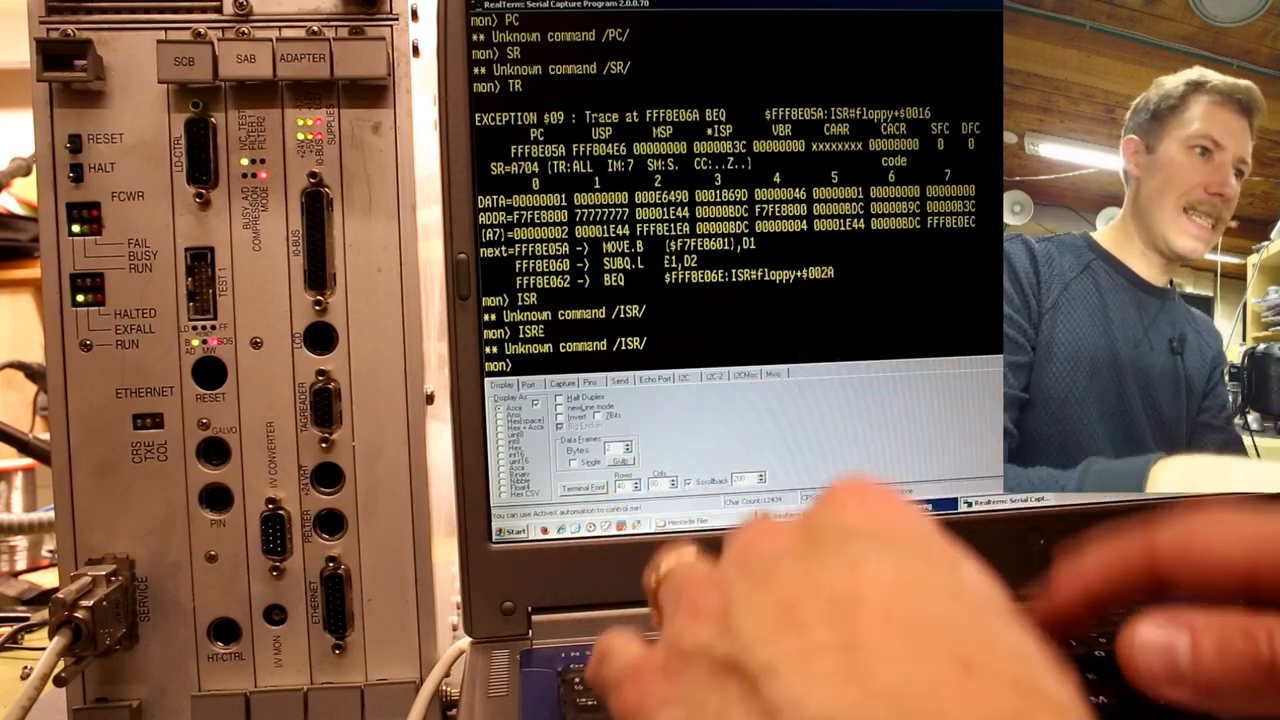
Try MOVE, CC, ADDR, BEQ and IS at the monitor; each rejected as unknown.
{"action": "type", "text": "MOVE"}
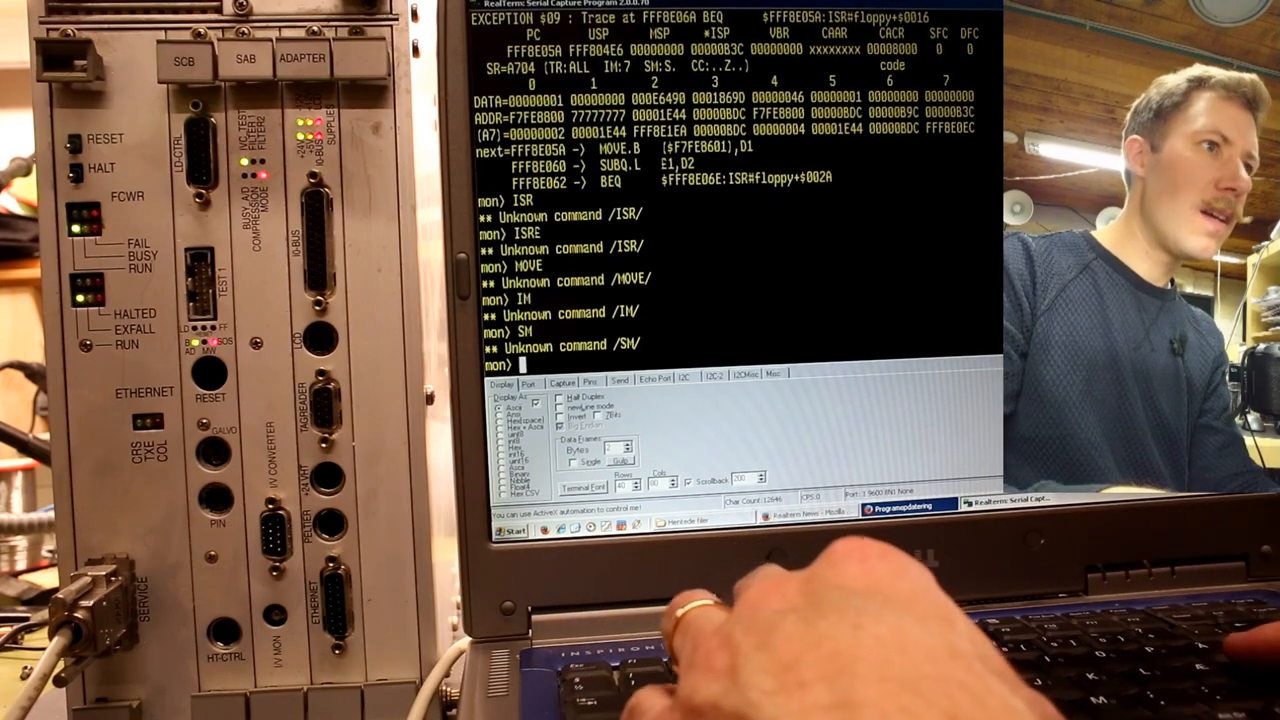
{"action": "type", "text": "CC"}
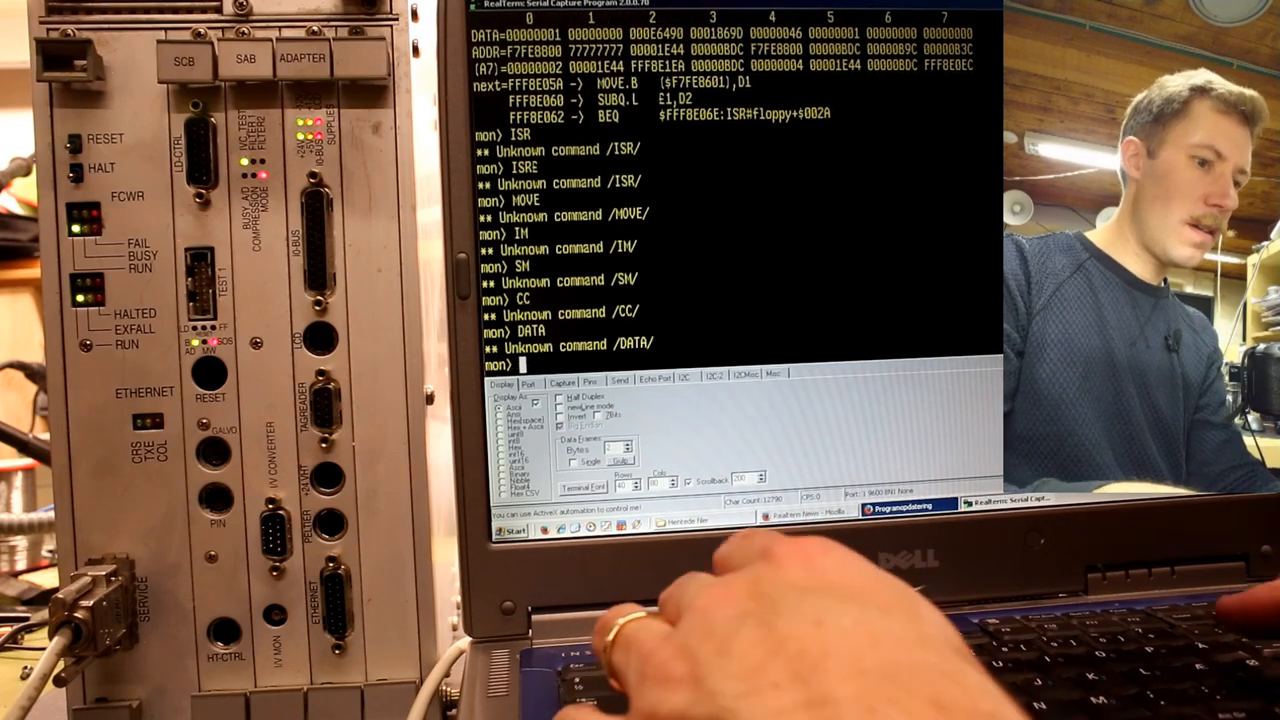
{"action": "type", "text": "ADDR"}
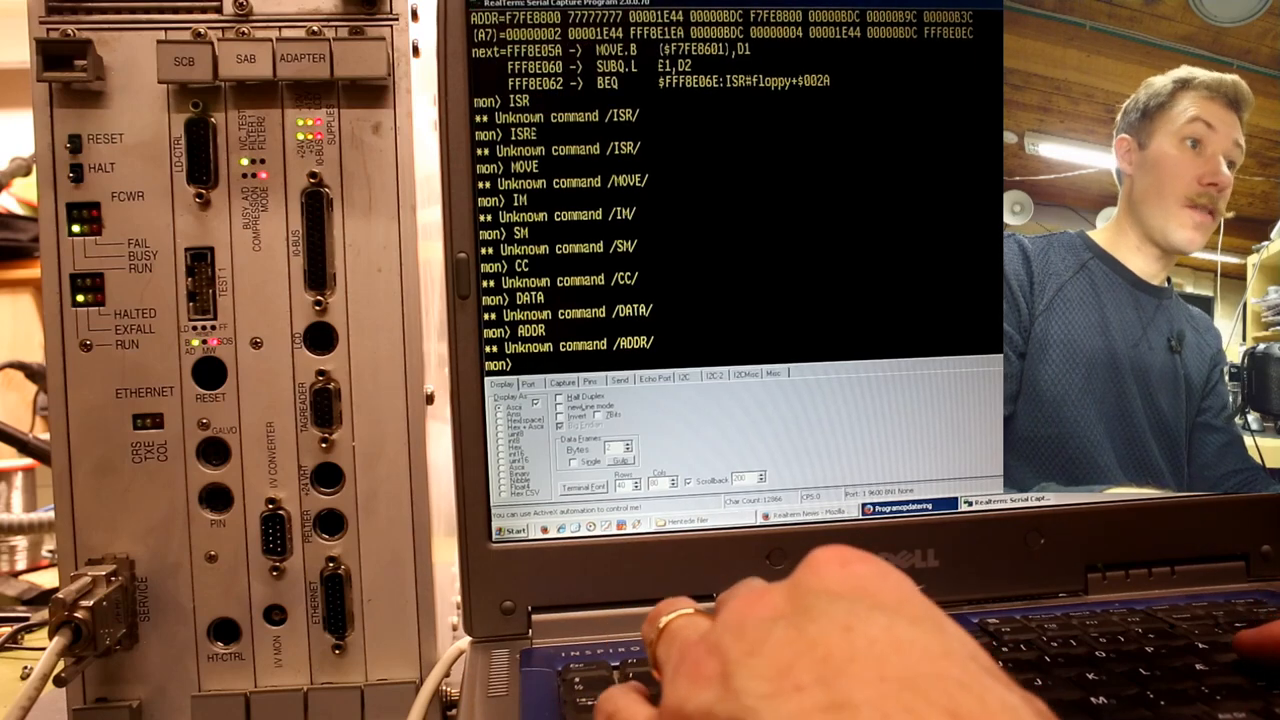
{"action": "type", "text": "BEQ"}
{"action": "type", "text": "ID"}
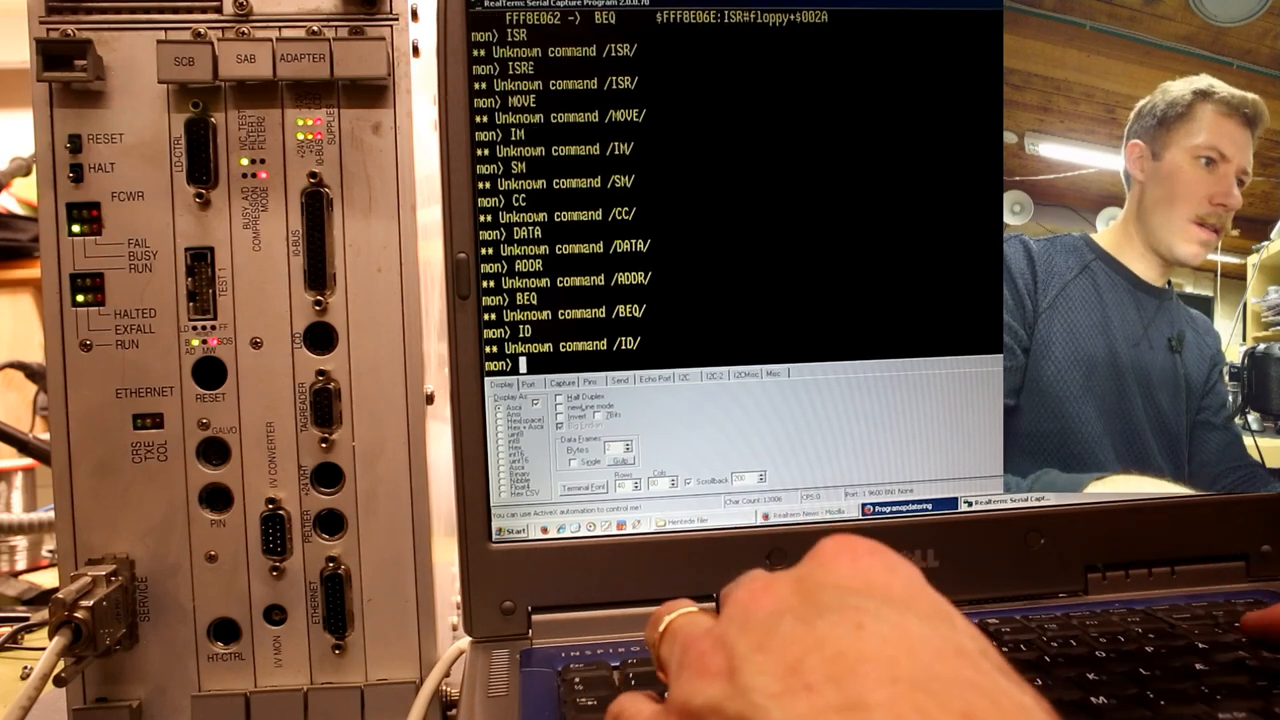
{"action": "type", "text": "ISP"}
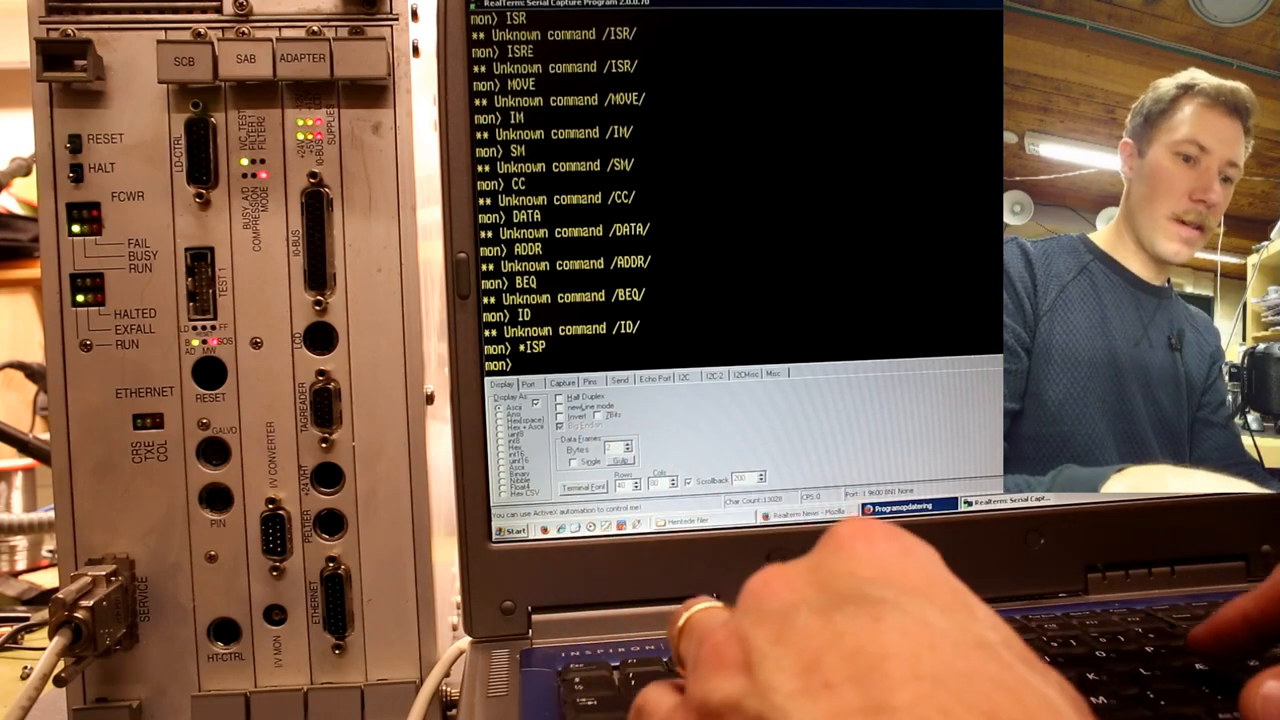
Try RESET, RST and BOOT at the monitor; each rejected as unknown.
{"action": "type", "text": "RESET"}
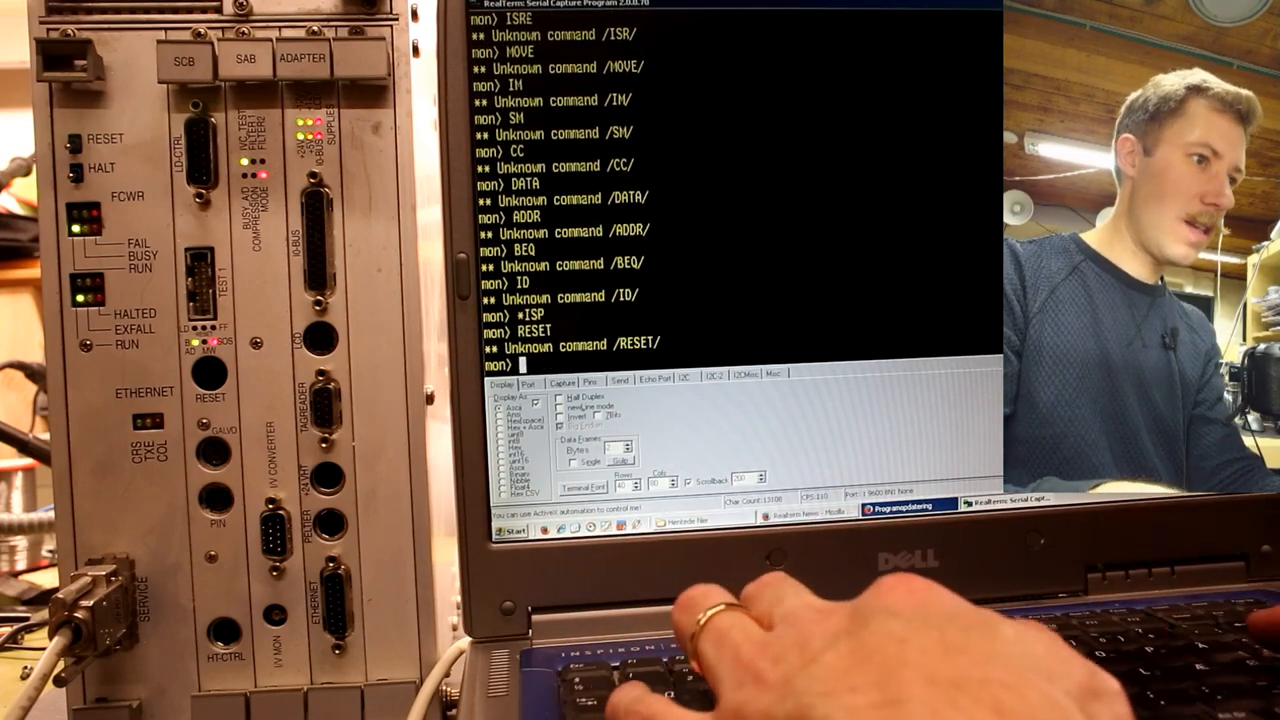
{"action": "type", "text": "RST"}
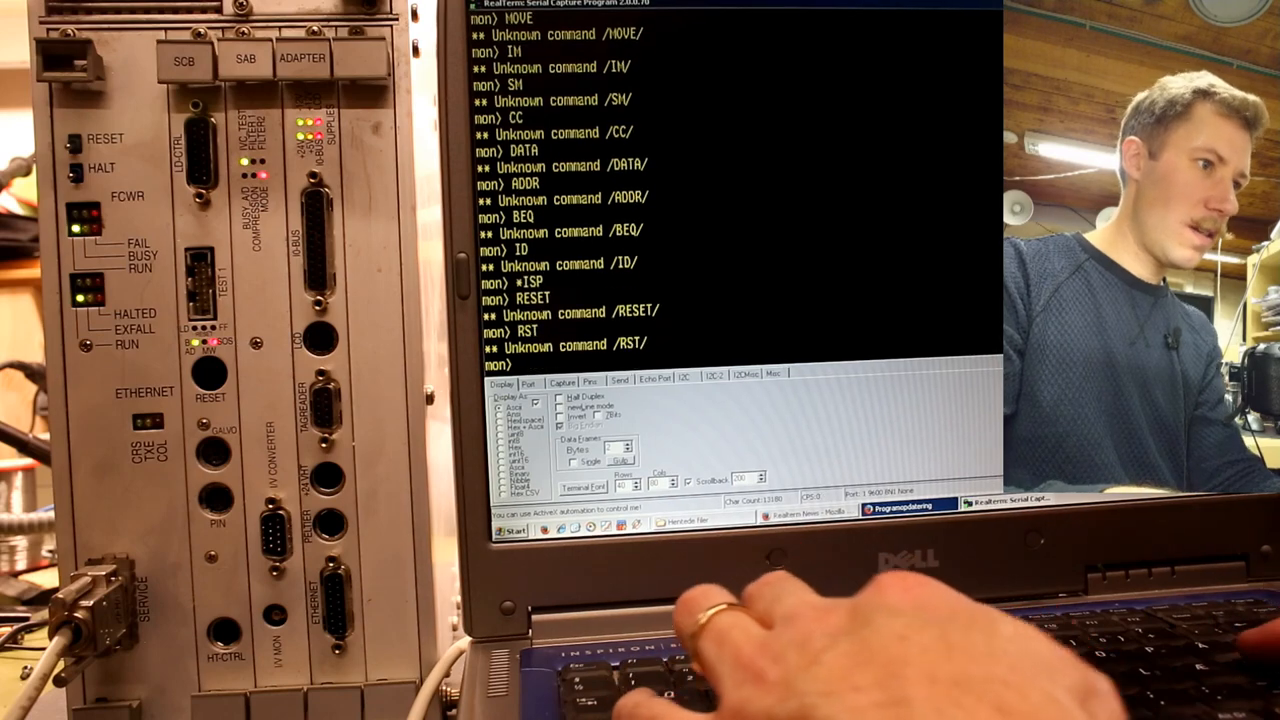
{"action": "type", "text": "BOOT"}
{"action": "type", "text": "TR"}
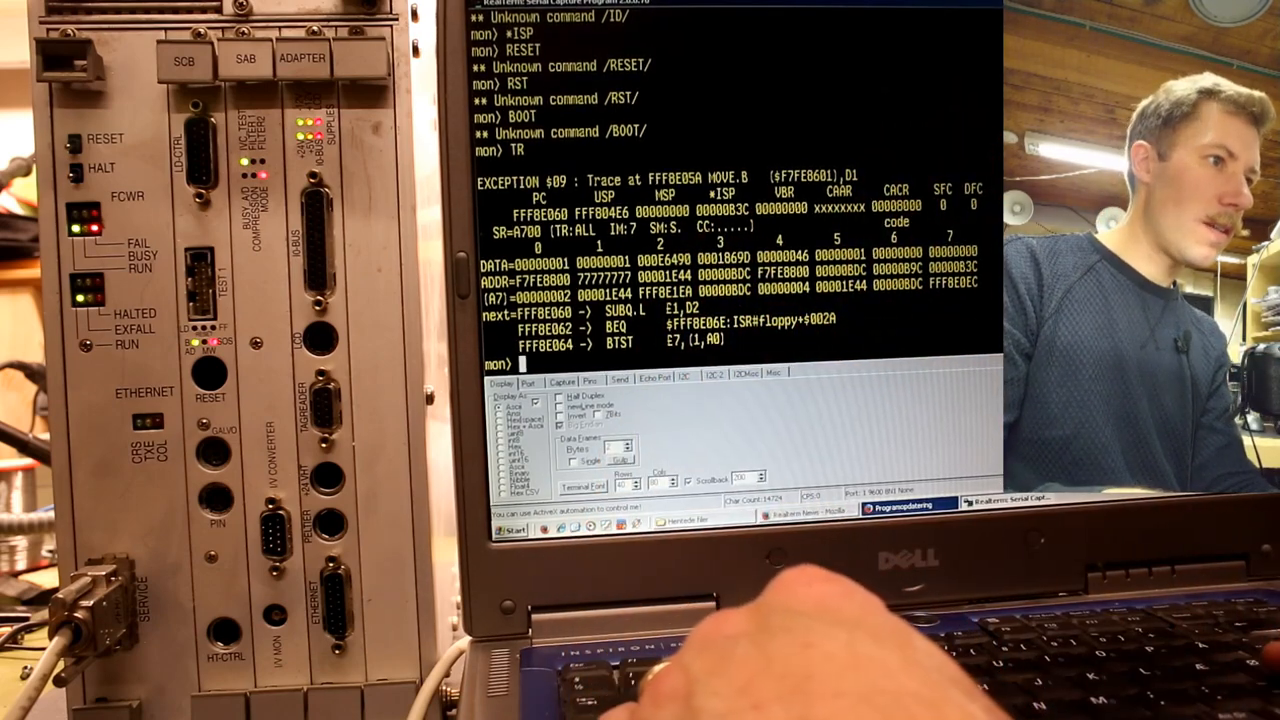
Run the CPU settings command, answer 'n' to the Cache question, then trace with TR.
{"action": "type", "text": "CP"}
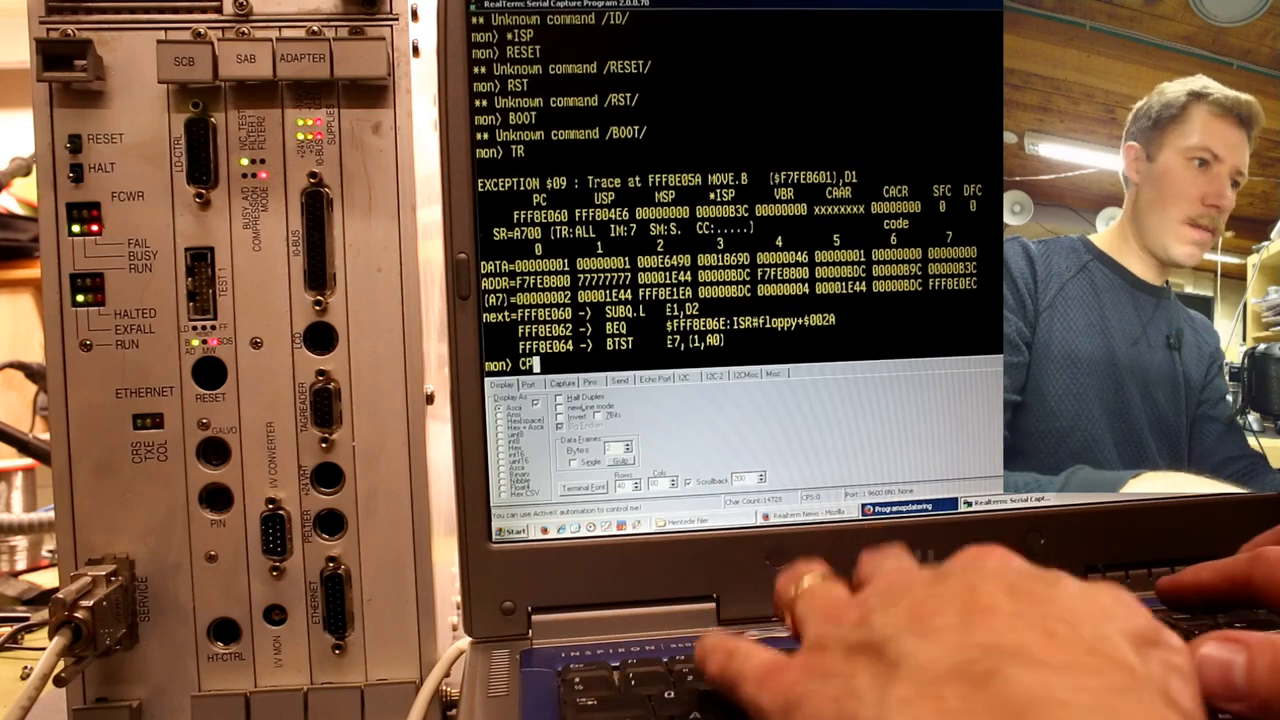
{"action": "type", "text": "CPU"}
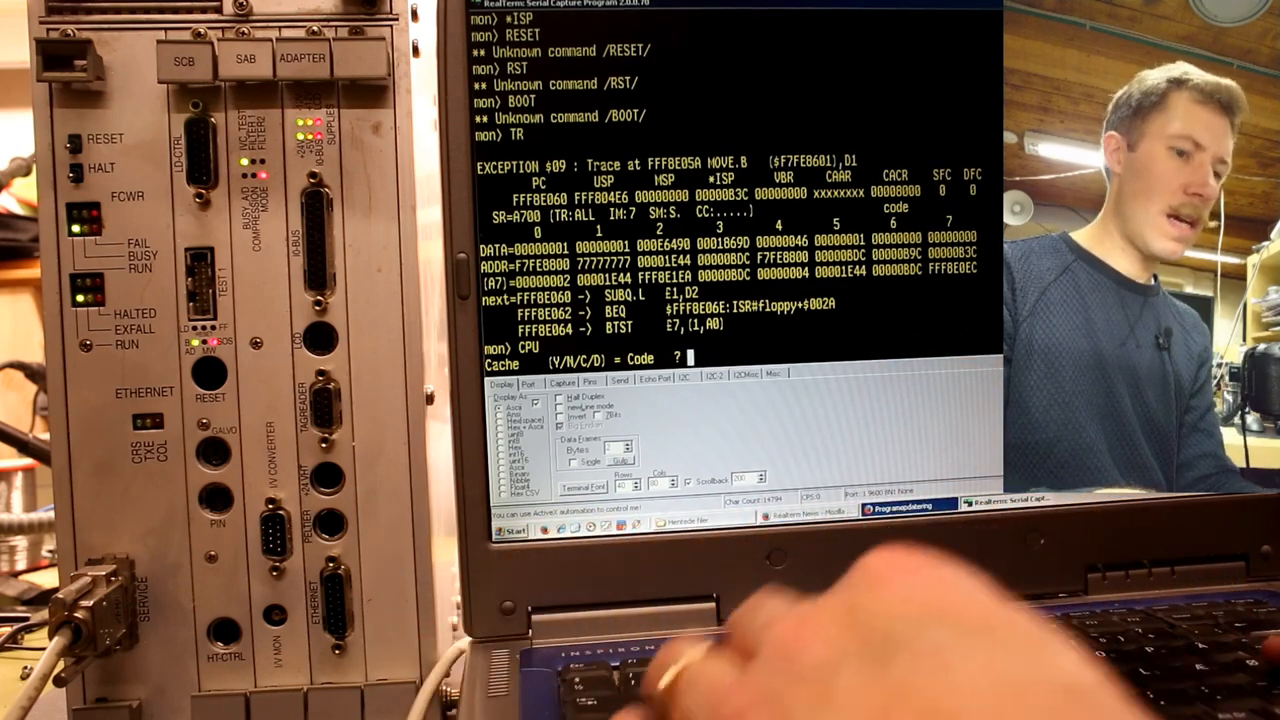
{"action": "type", "text": "n"}
{"action": "type", "text": "7"}
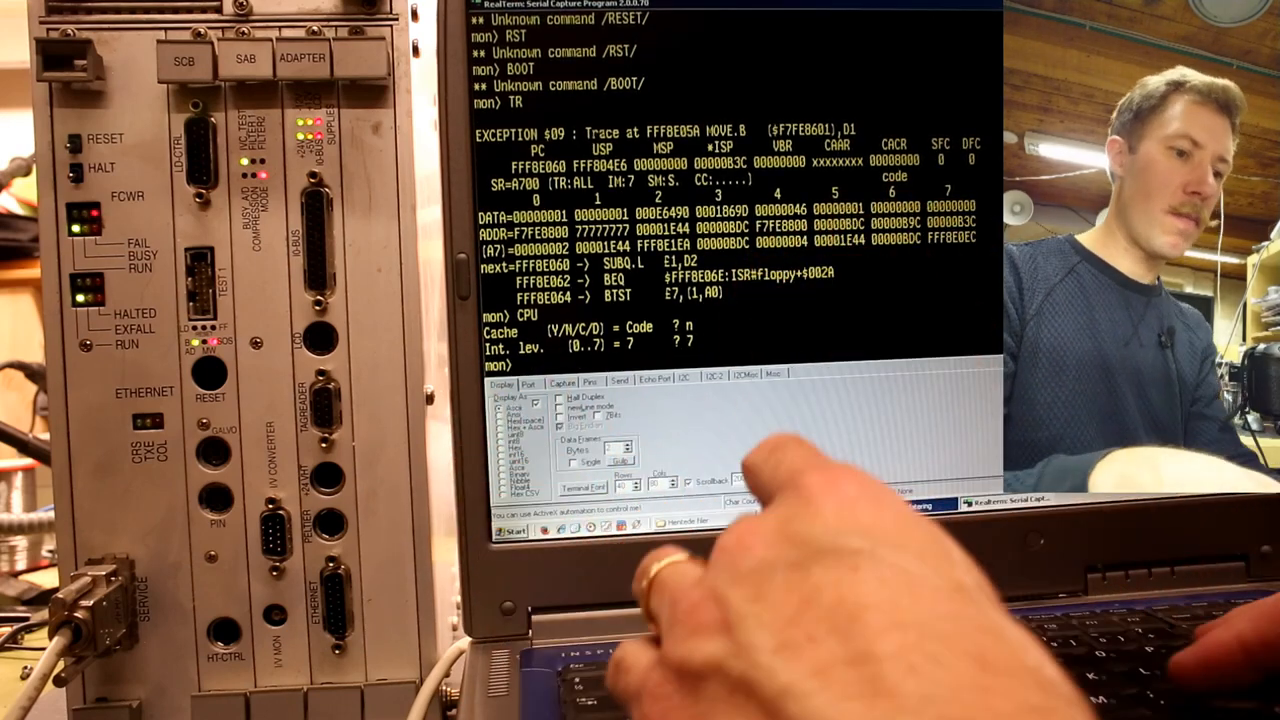
{"action": "type", "text": "TR"}
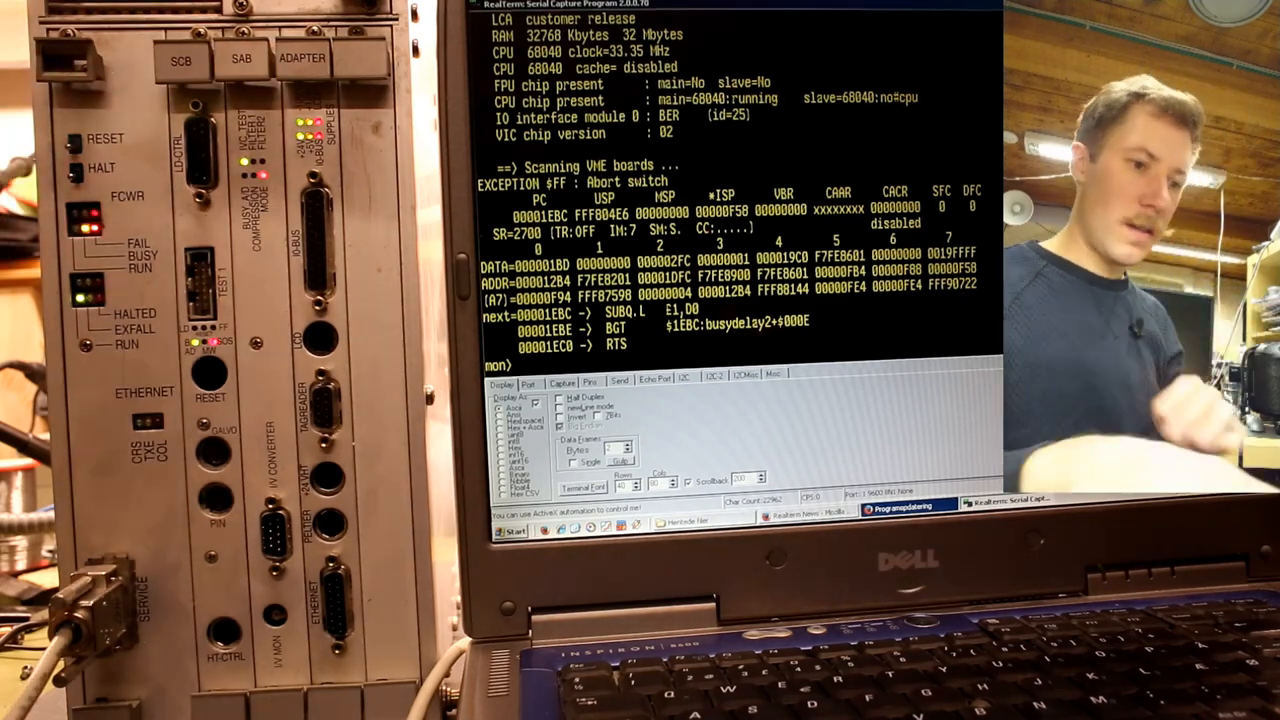
Start SC setup and answer the debug level 3, trace and dump prompts.
{"action": "type", "text": "SCB"}
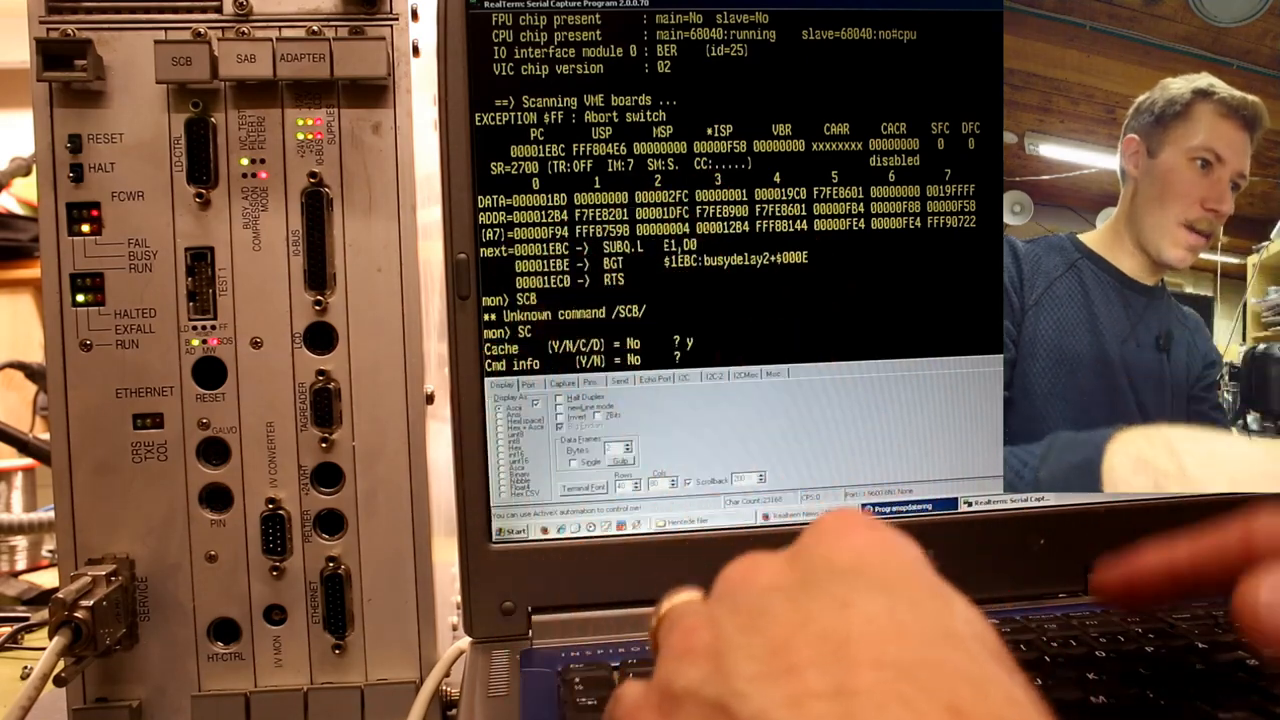
{"action": "type", "text": "y"}
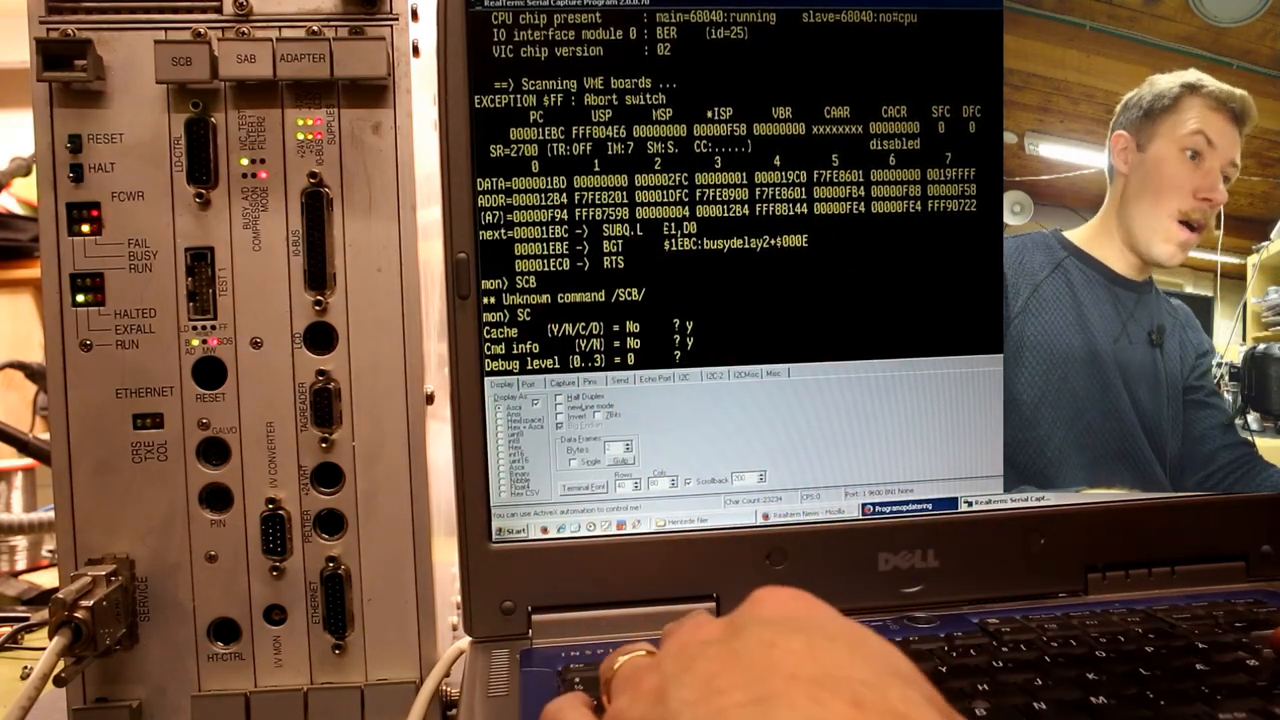
{"action": "type", "text": "3"}
{"action": "type", "text": "9"}
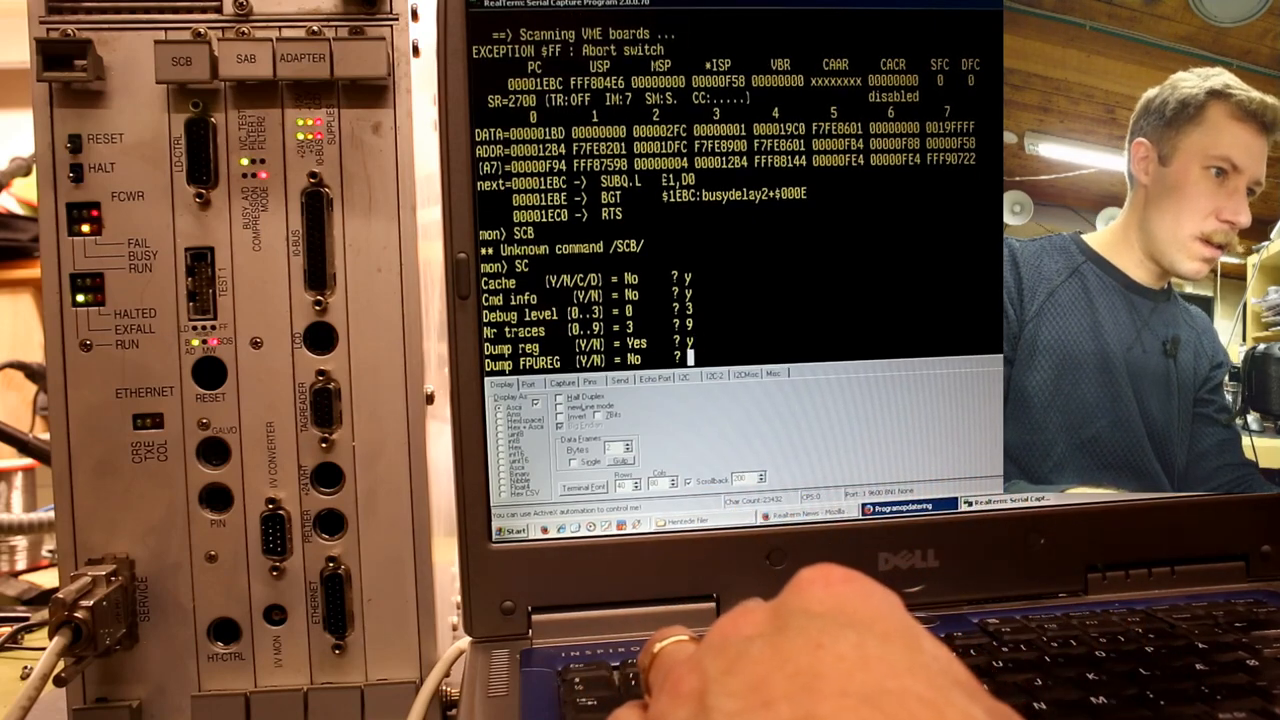
{"action": "type", "text": "n"}
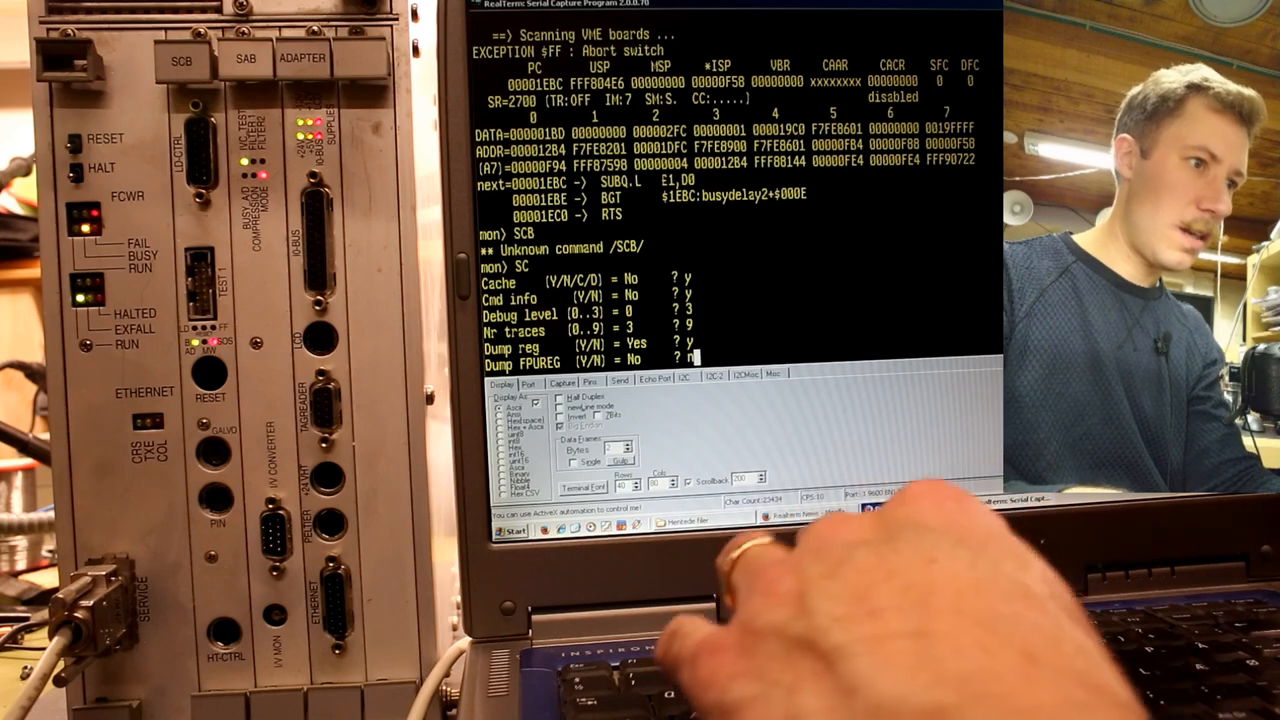
{"action": "key", "text": "Return"}
{"action": "type", "text": "y"}
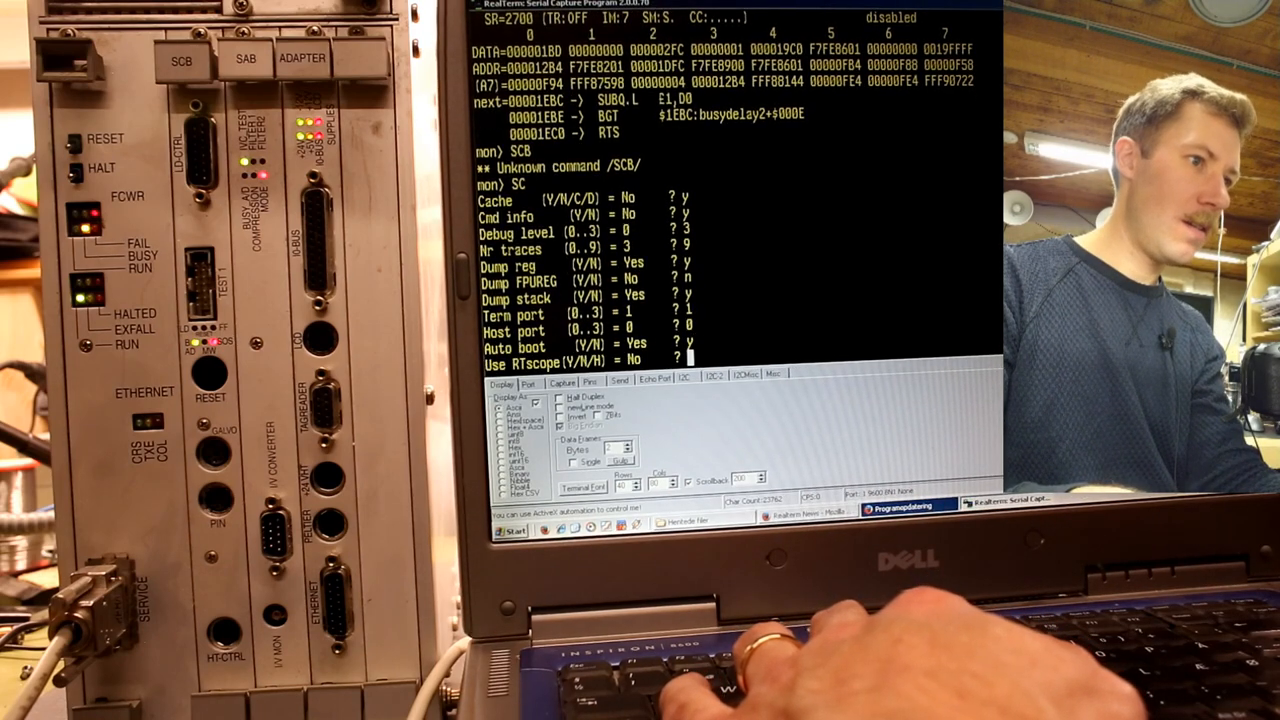
Decline auto boot changes and keep the boot command B0 BSP.PRG.
{"action": "type", "text": "n"}
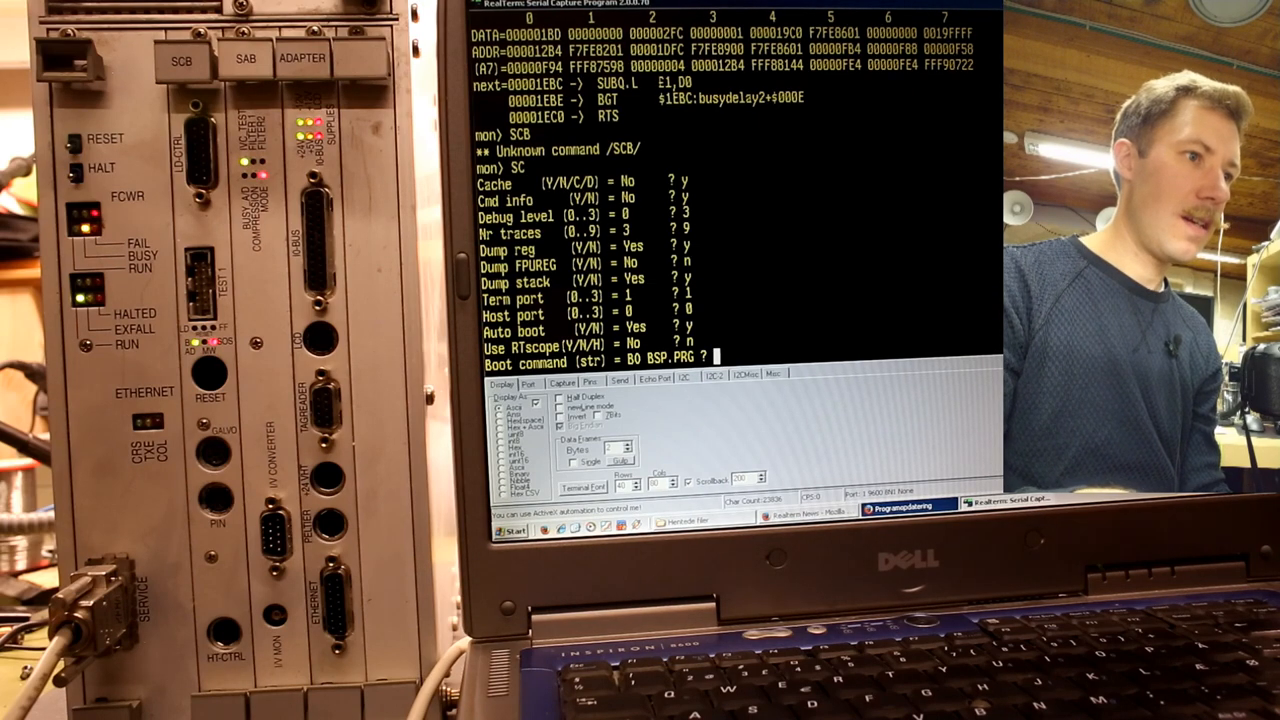
{"action": "key", "text": "enter"}
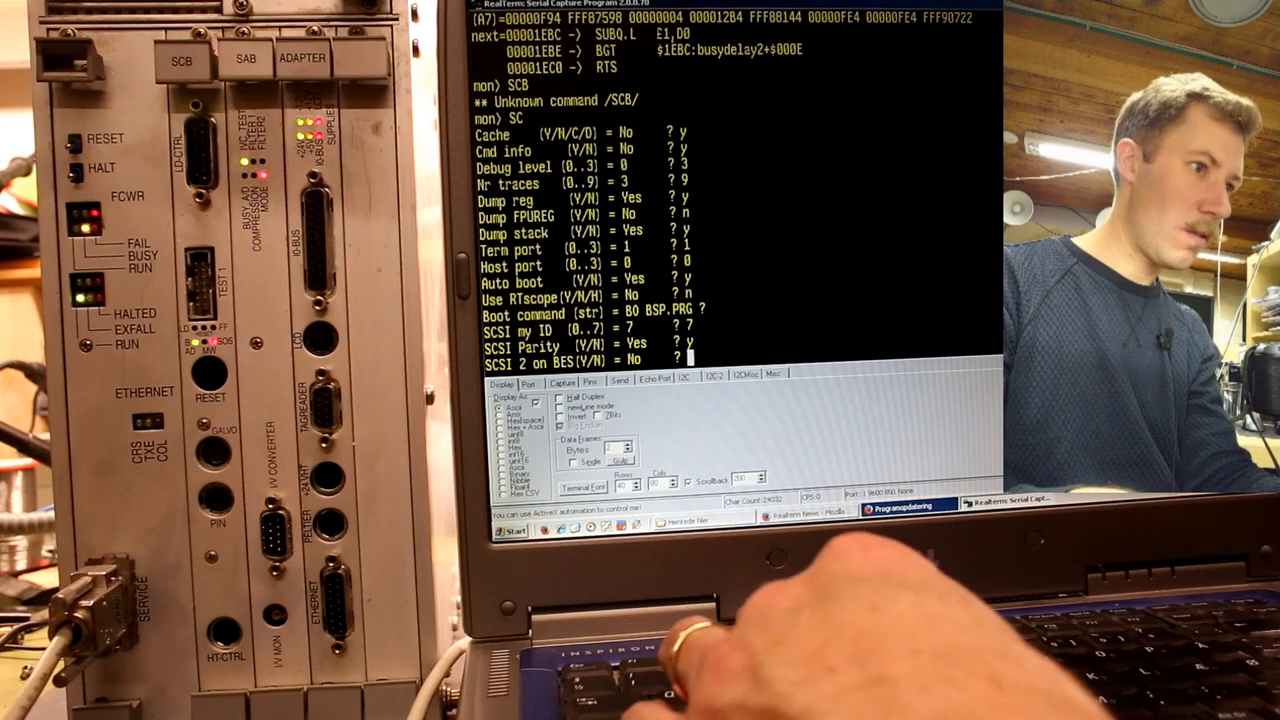
{"action": "key", "text": "enter"}
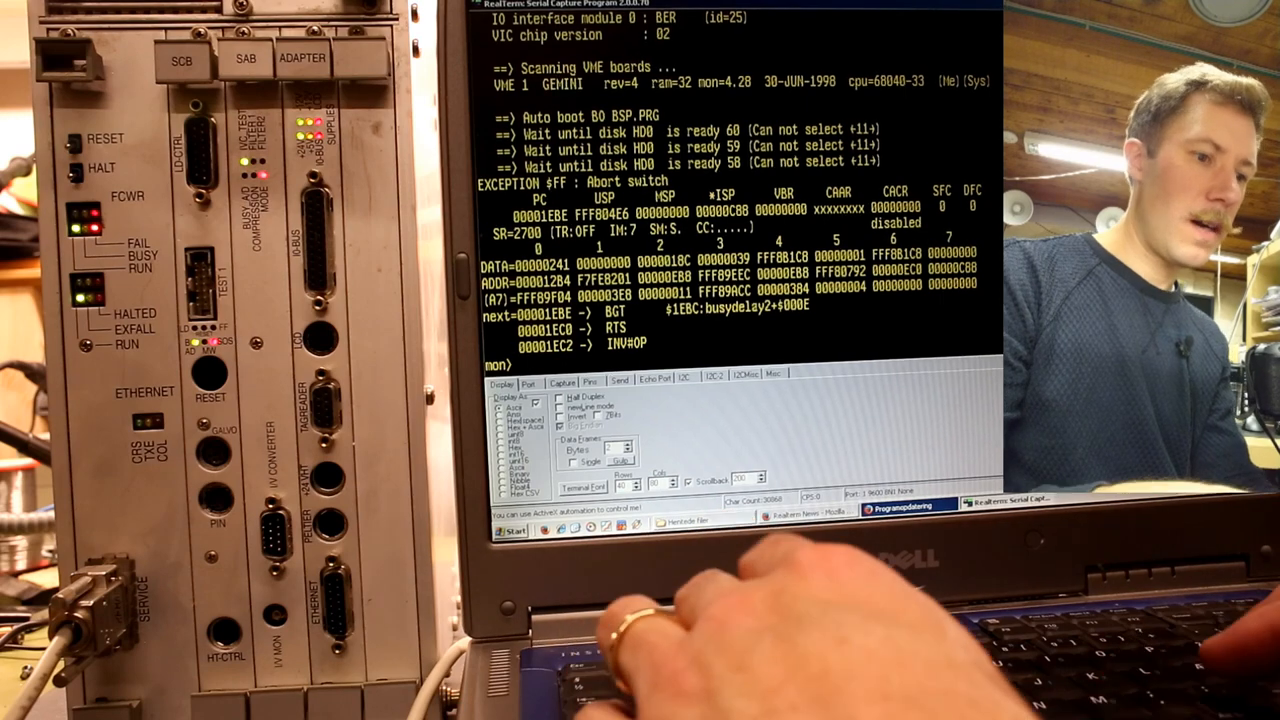
Send CPU TR B0 SC to the monitor, which answers 'not found'.
{"action": "type", "text": "CPU TR BO"}
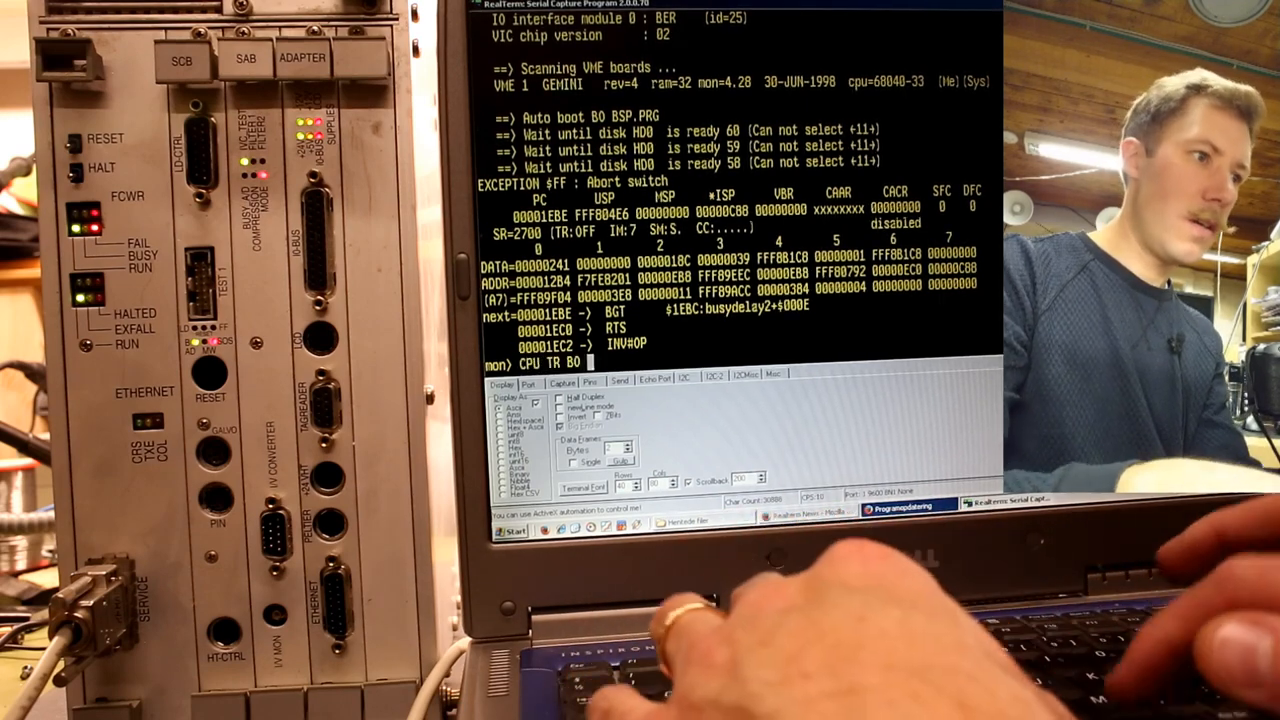
{"action": "type", "text": "S"}
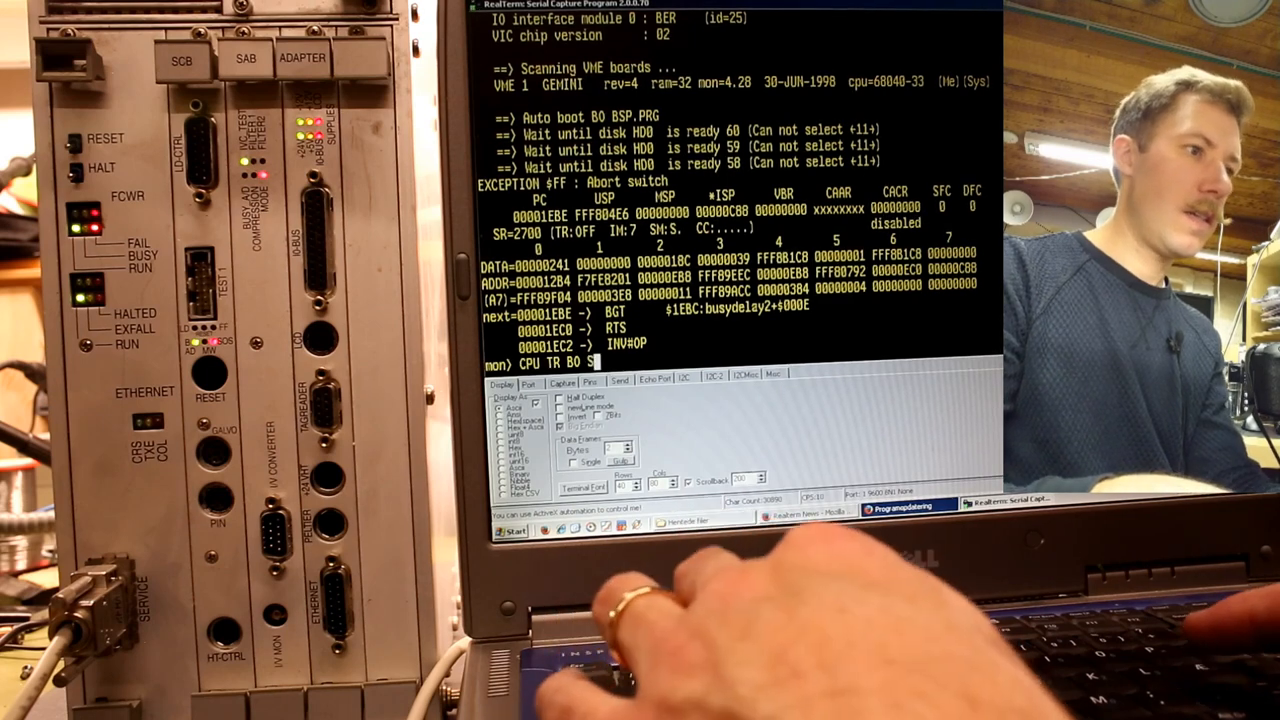
{"action": "type", "text": "C"}
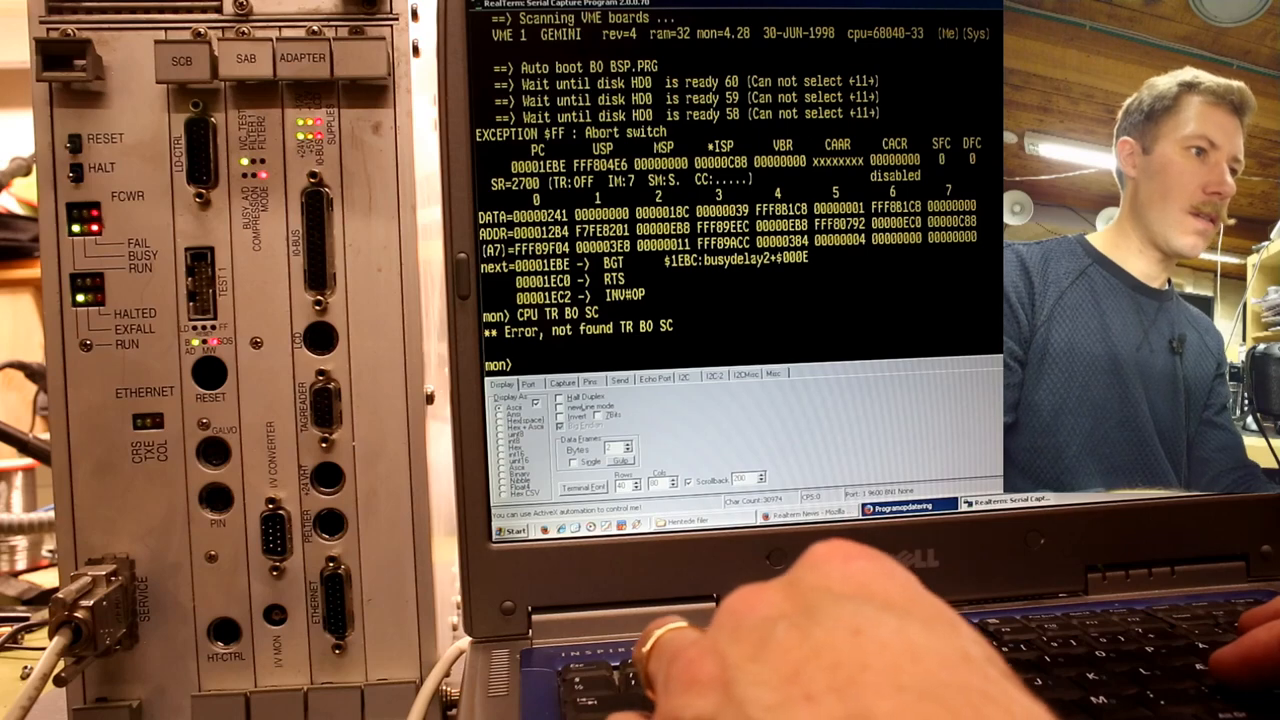
{"action": "type", "text": "C"}
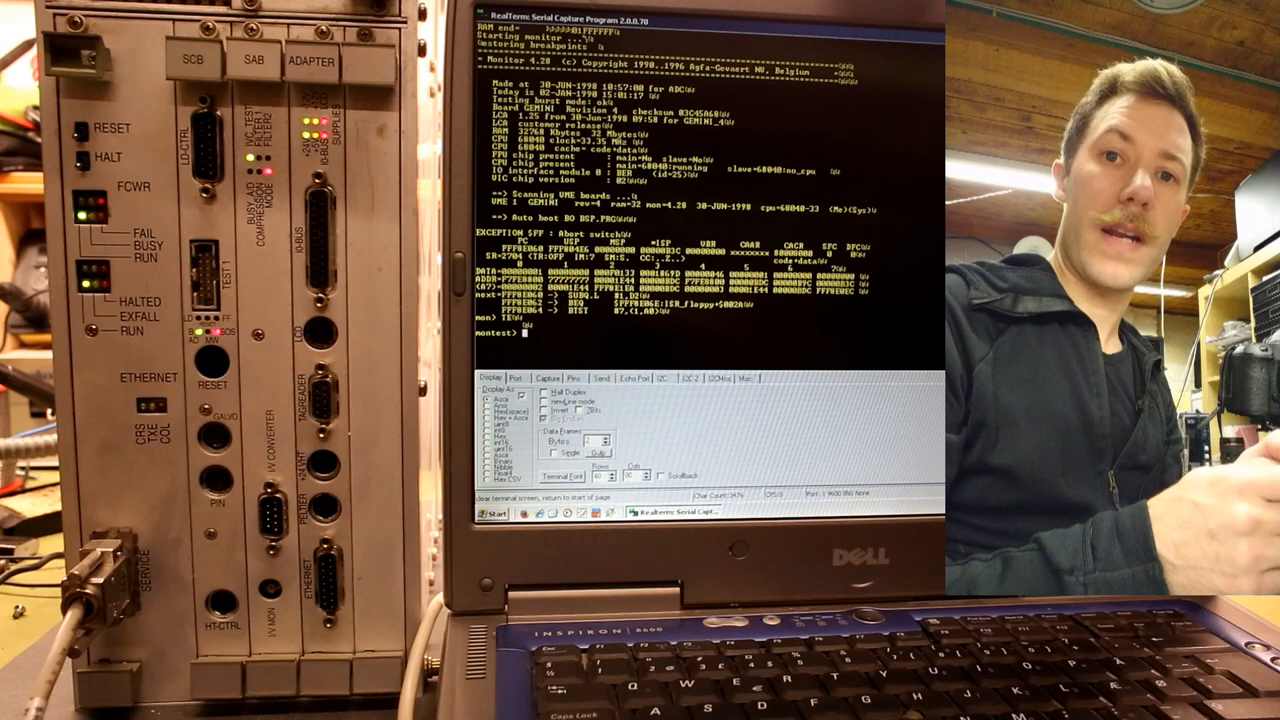
Request the monitor's command list with HE.
{"action": "type", "text": "HE"}
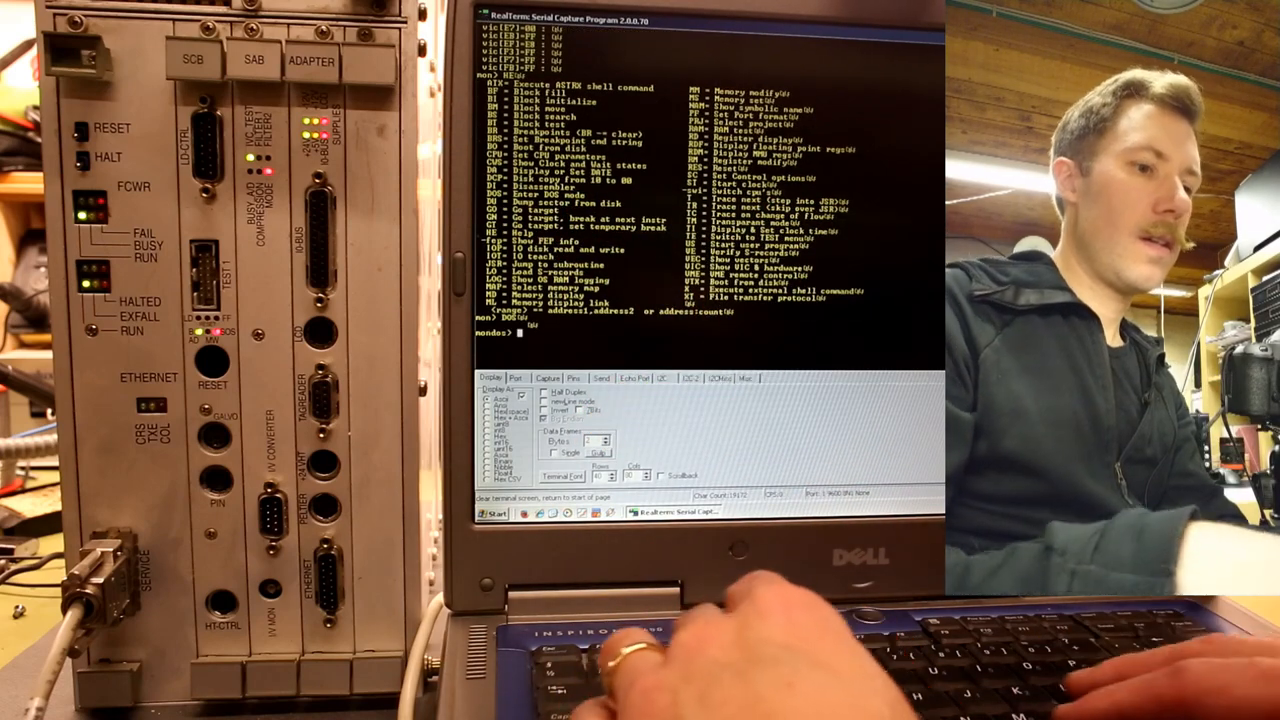
Request the disk/file command help with help.
{"action": "type", "text": "help"}
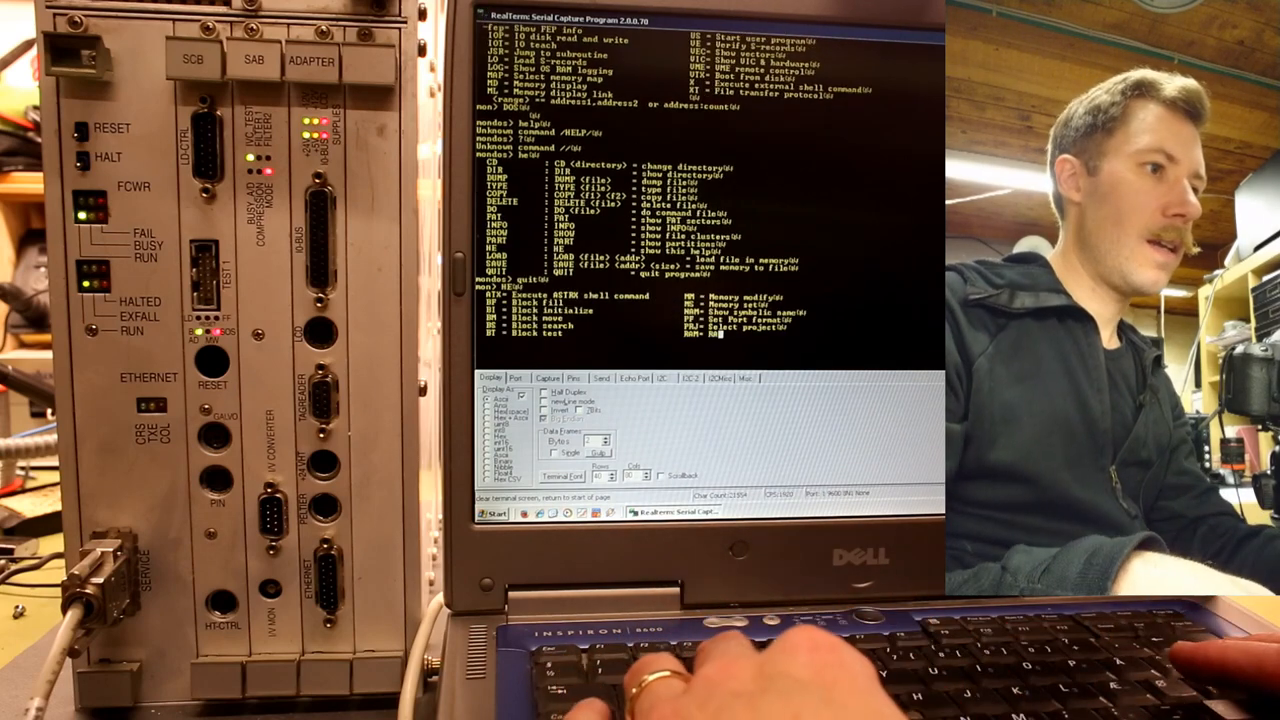
Print the project table with PRJ, then try PRJ PORTEX, rejected as invalid argument.
{"action": "key", "text": "Return"}
{"action": "type", "text": "PRJ"}
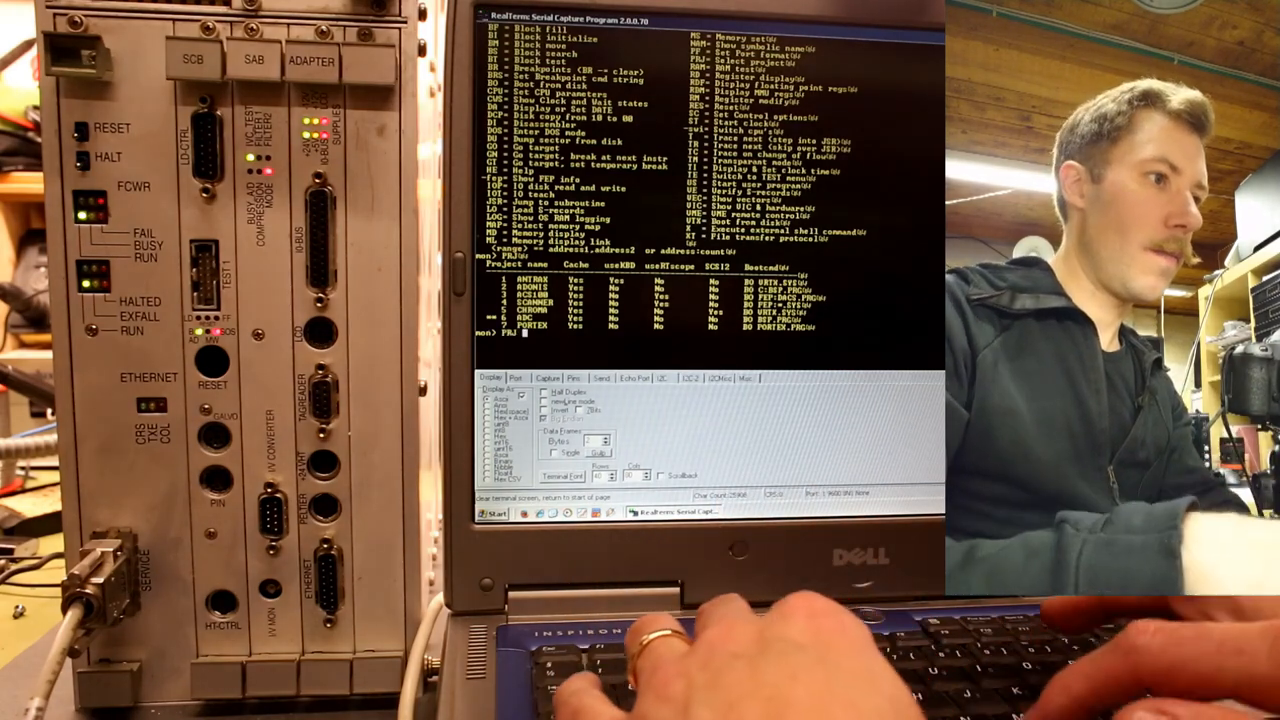
{"action": "type", "text": "PORTEX"}
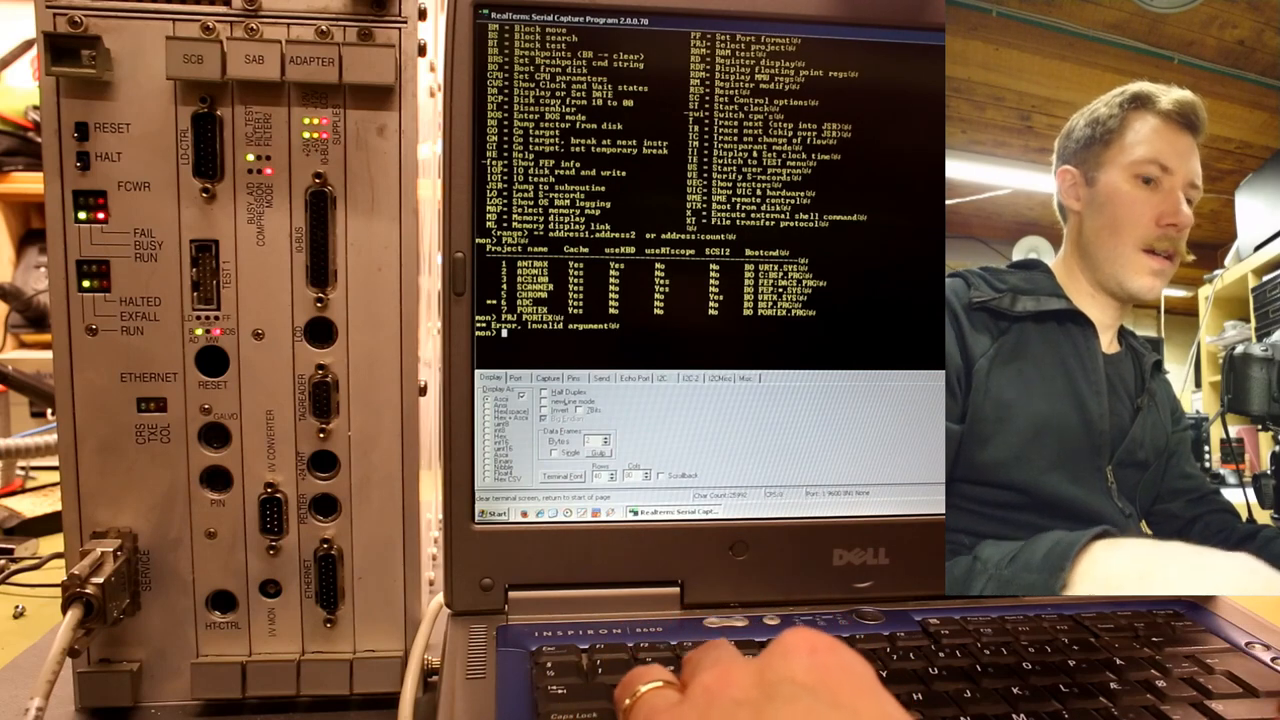
{"action": "type", "text": "PRJ"}
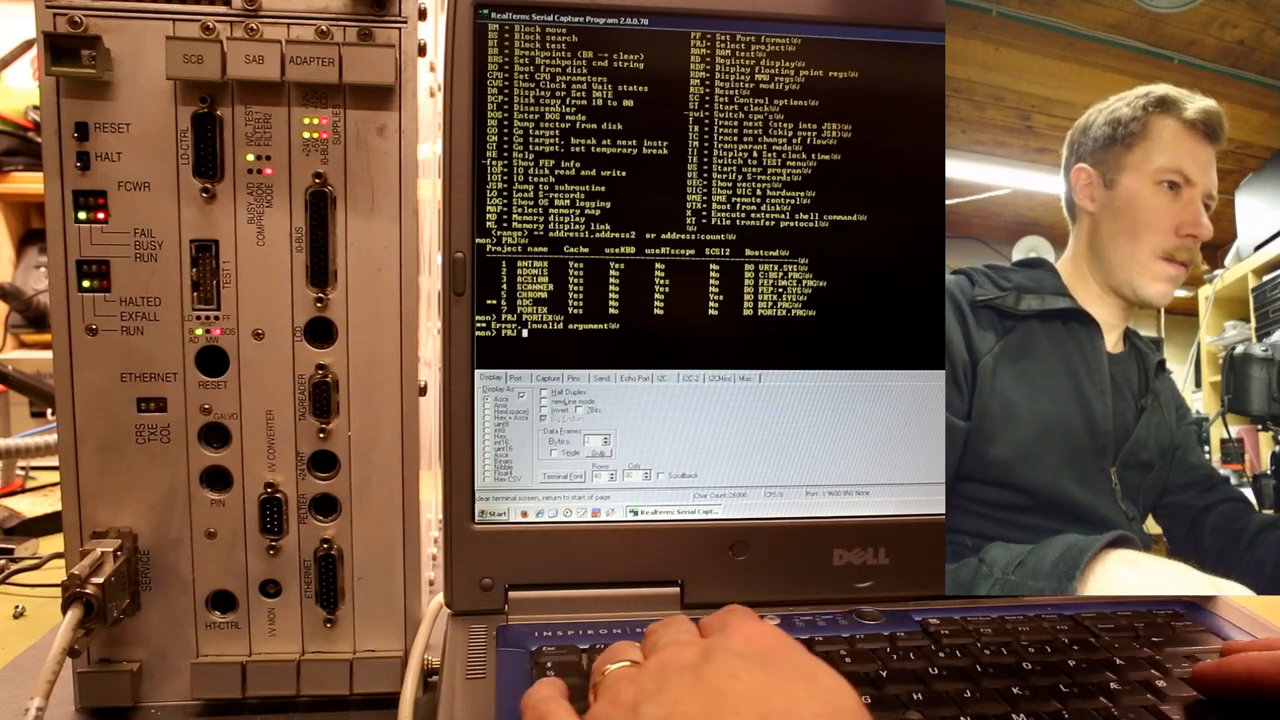